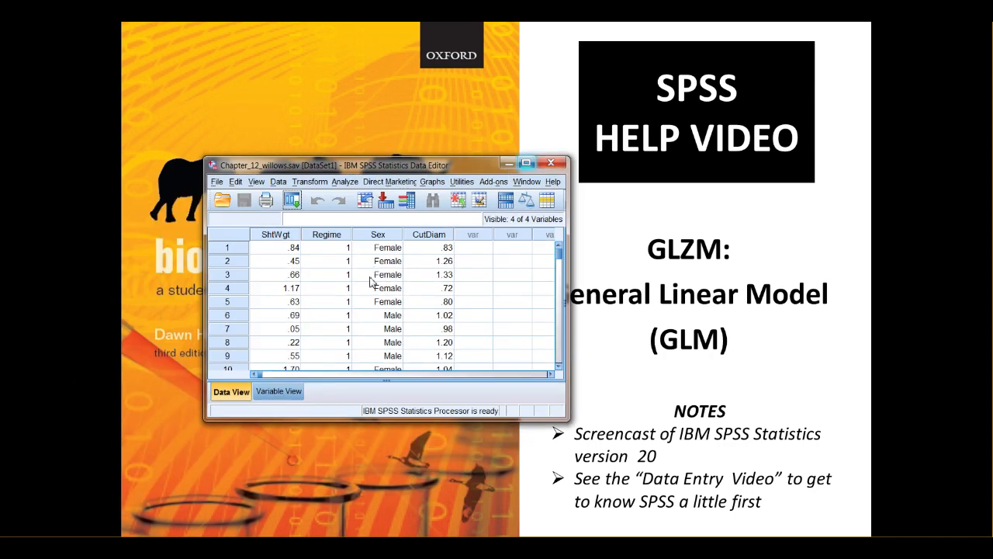
pyautogui.moveTo(312, 322)
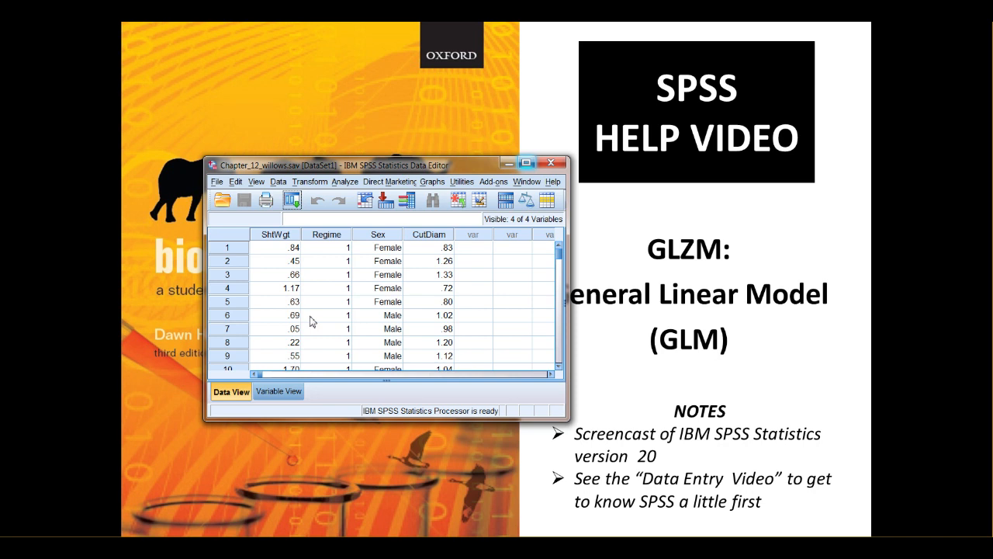
pyautogui.moveTo(124, 485)
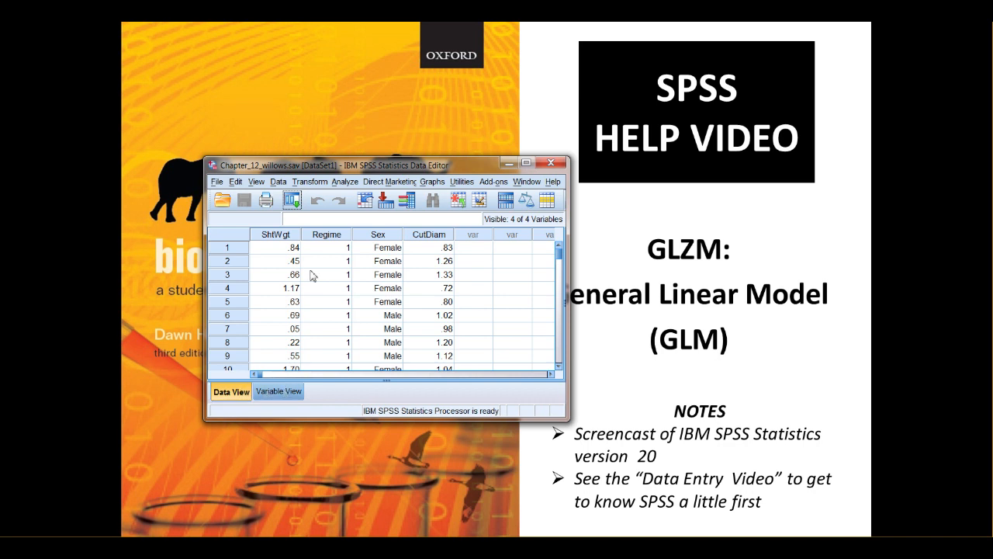
pyautogui.moveTo(276, 235)
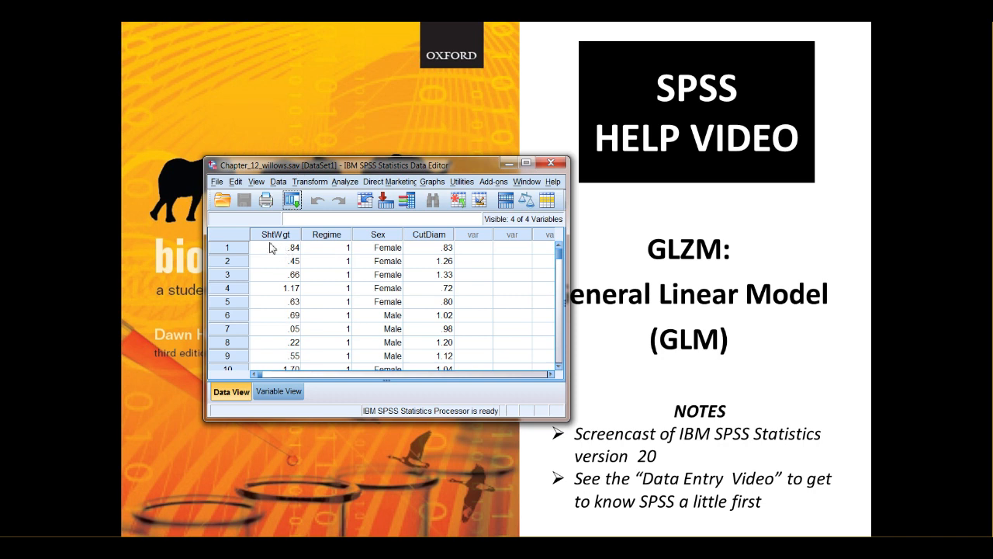
pyautogui.moveTo(260, 376)
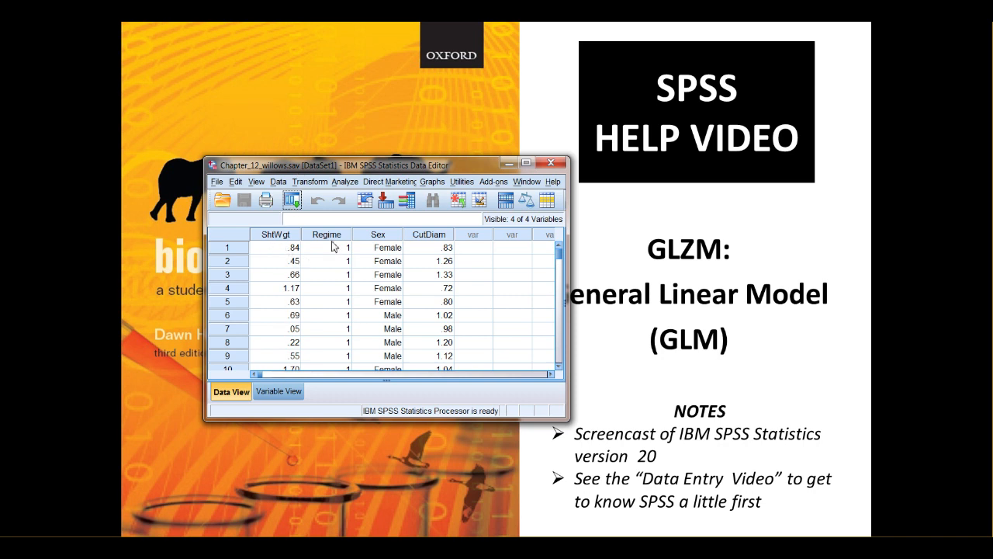
pyautogui.moveTo(322, 236)
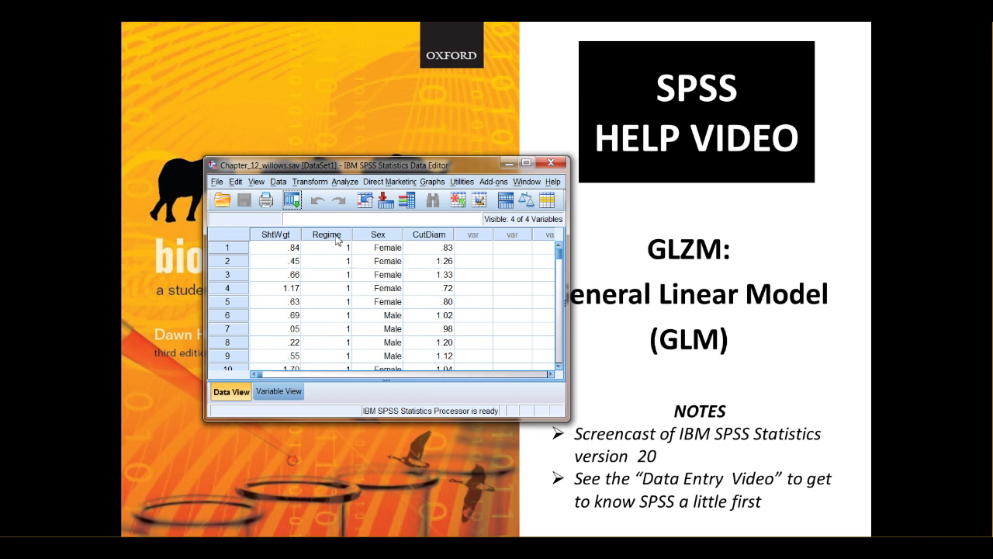
pyautogui.moveTo(432, 251)
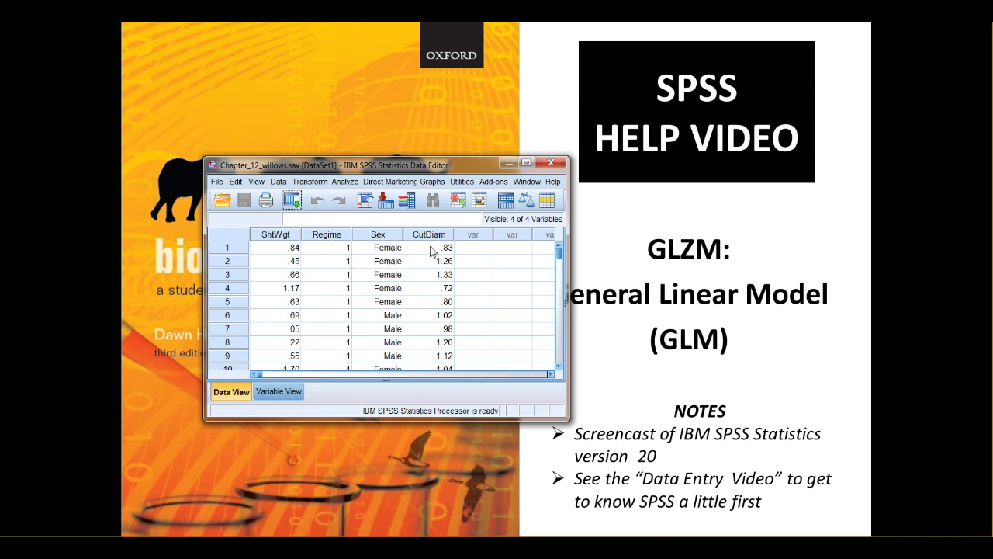
pyautogui.moveTo(349, 248)
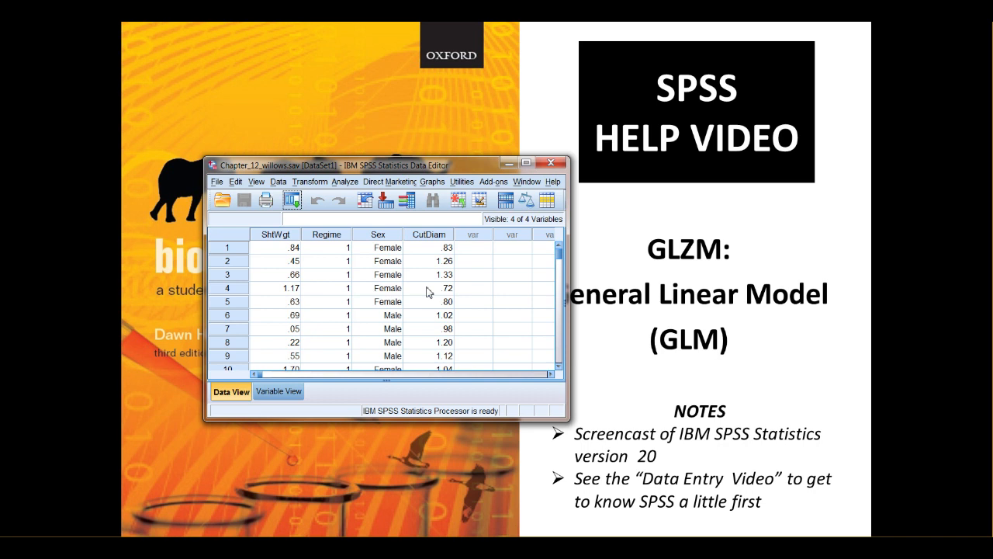
pyautogui.moveTo(63, 532)
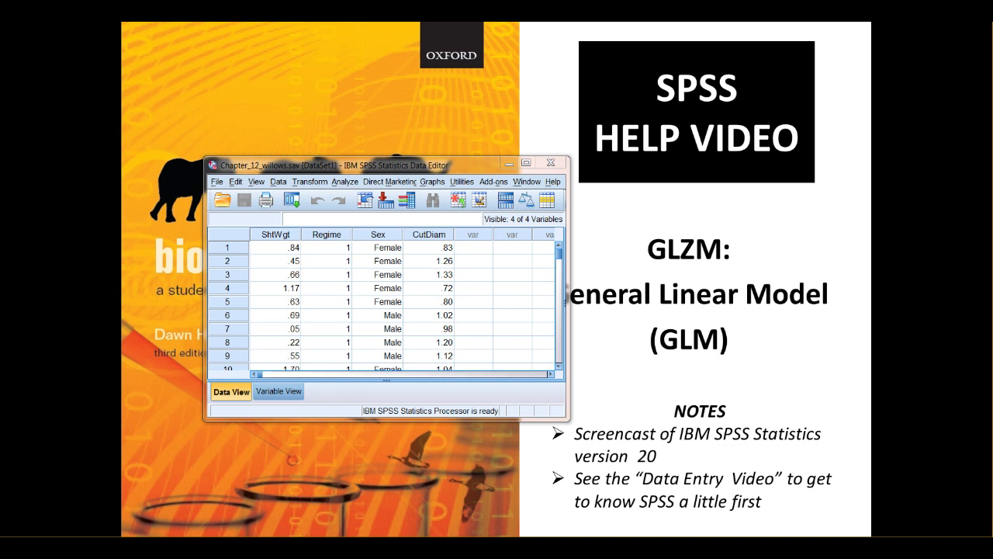
pyautogui.moveTo(356, 185)
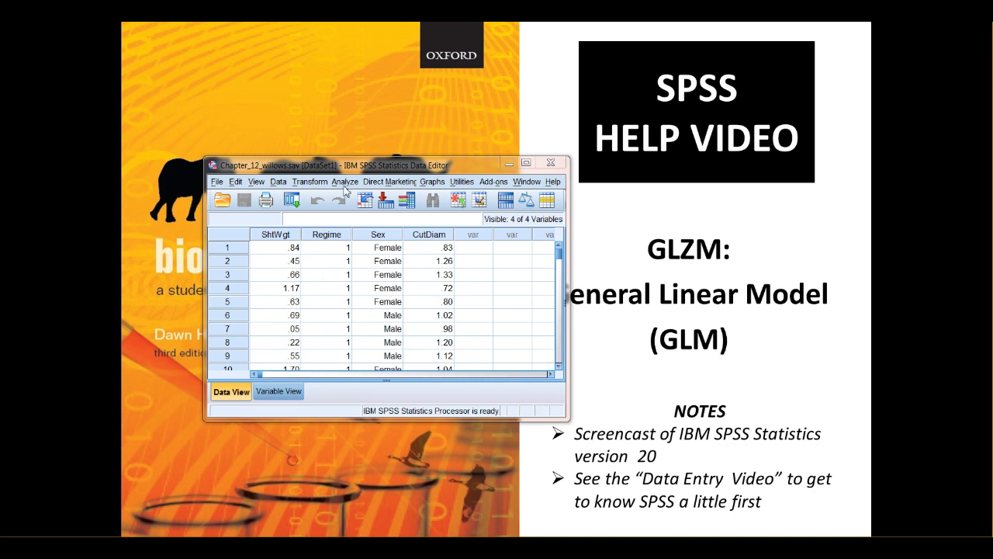
# Step: Start a Univariate GLM with Shoot Weight dependent, Regime and Sex fixed, Cut Diameter covariate
pyautogui.click(340, 181)
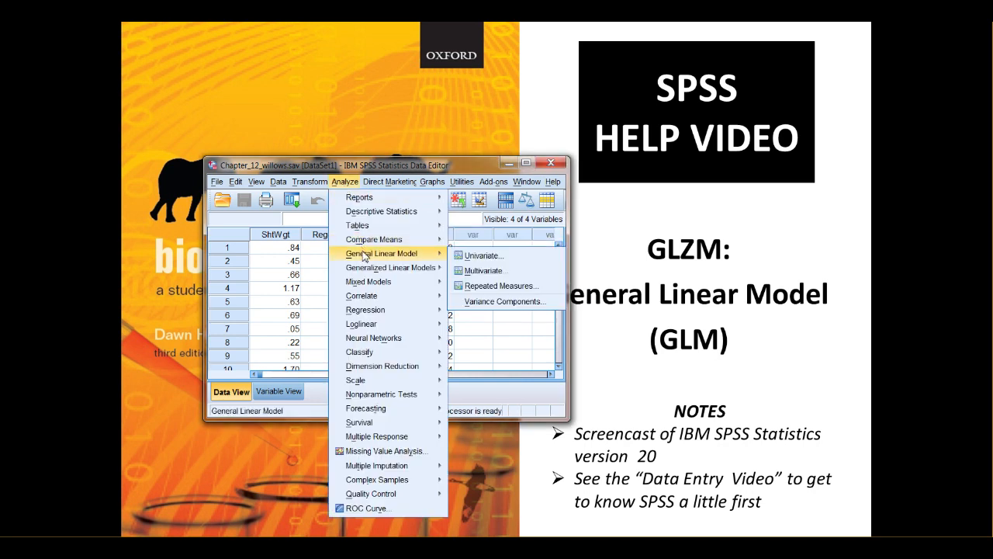
pyautogui.moveTo(480, 256)
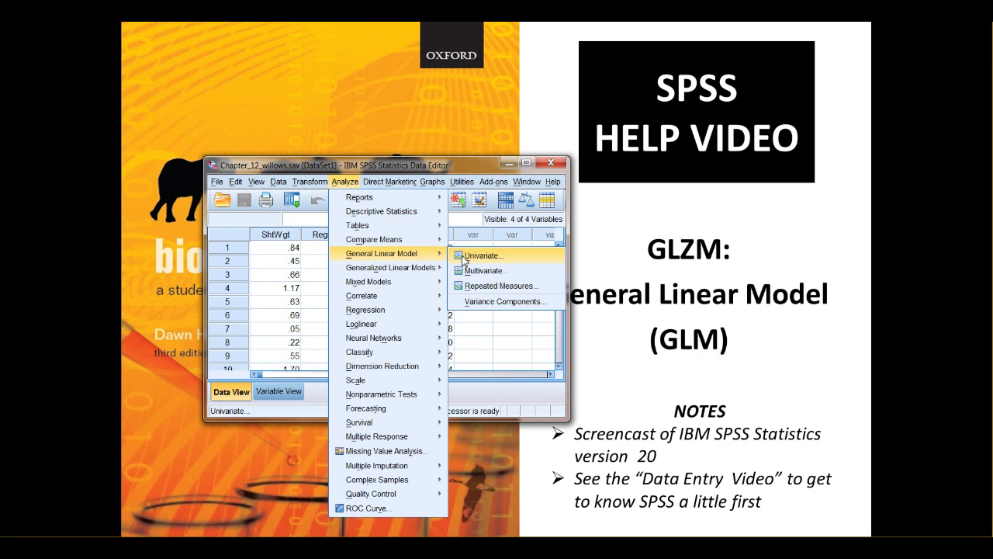
pyautogui.click(473, 253)
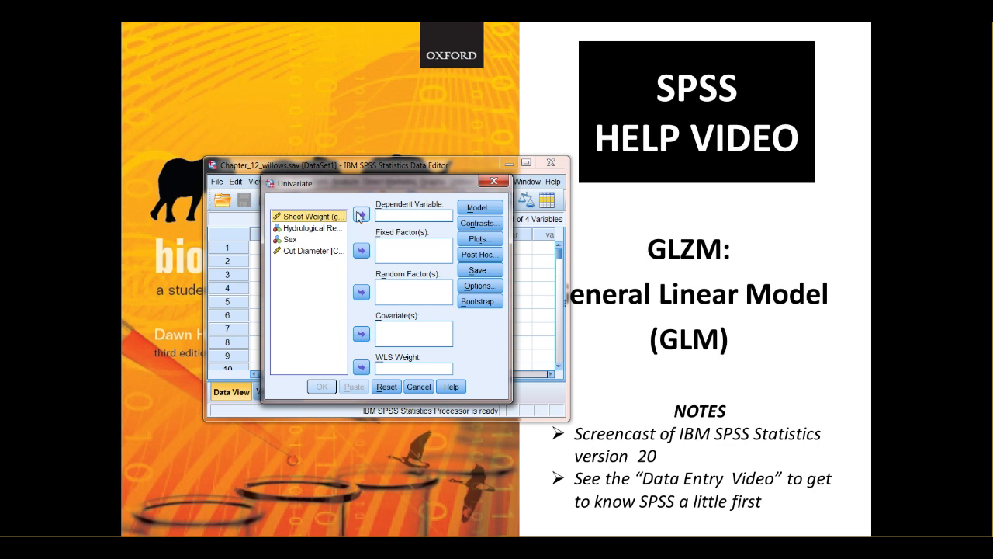
pyautogui.click(361, 215)
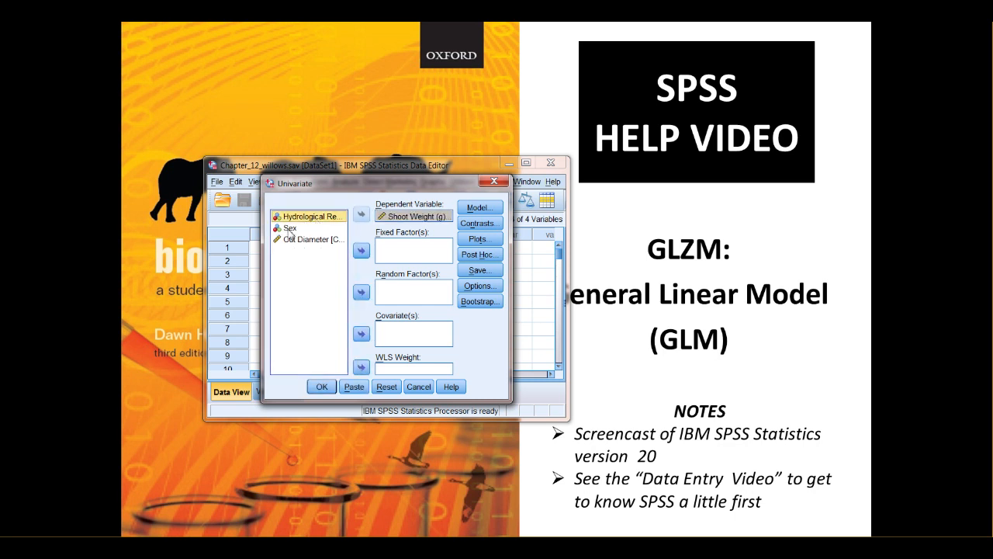
pyautogui.click(290, 227)
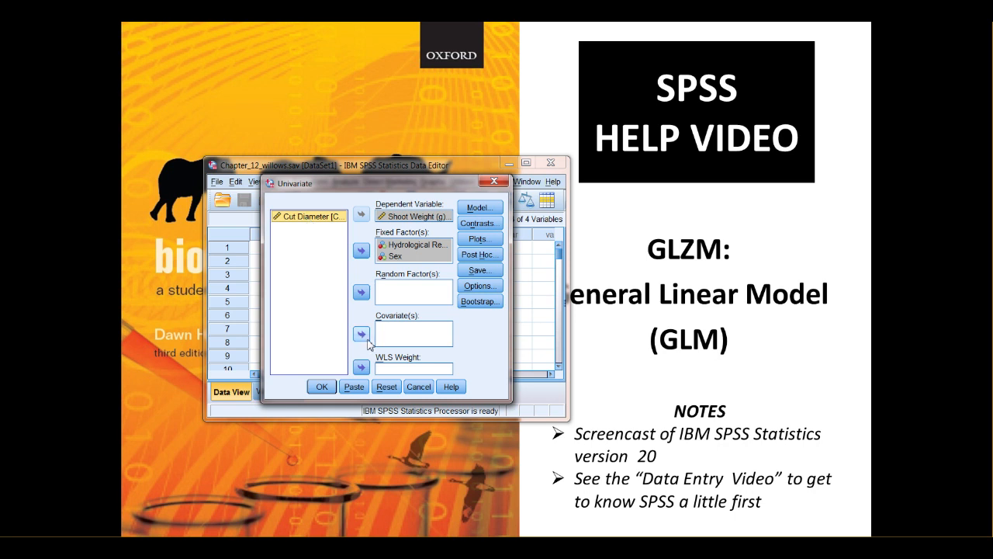
pyautogui.click(356, 334)
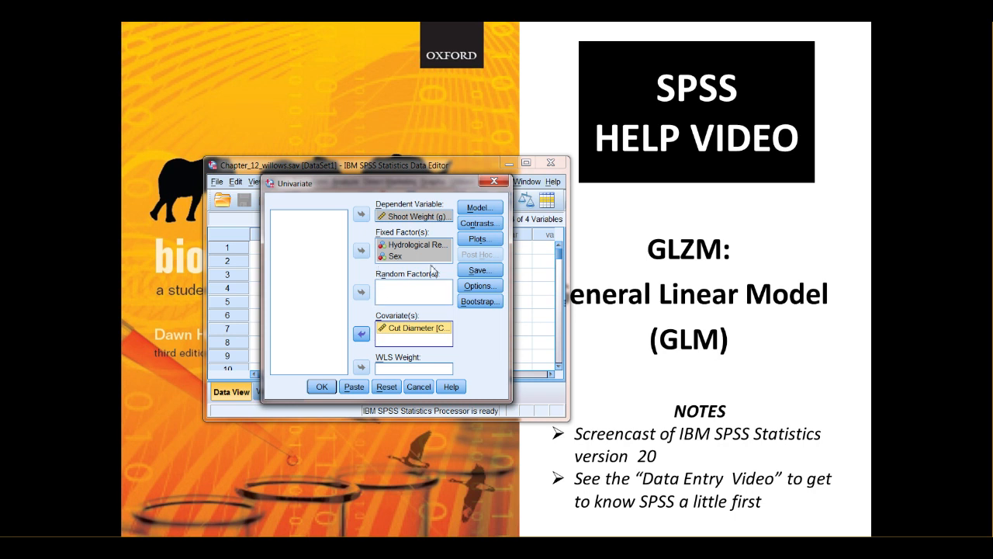
pyautogui.moveTo(397, 290)
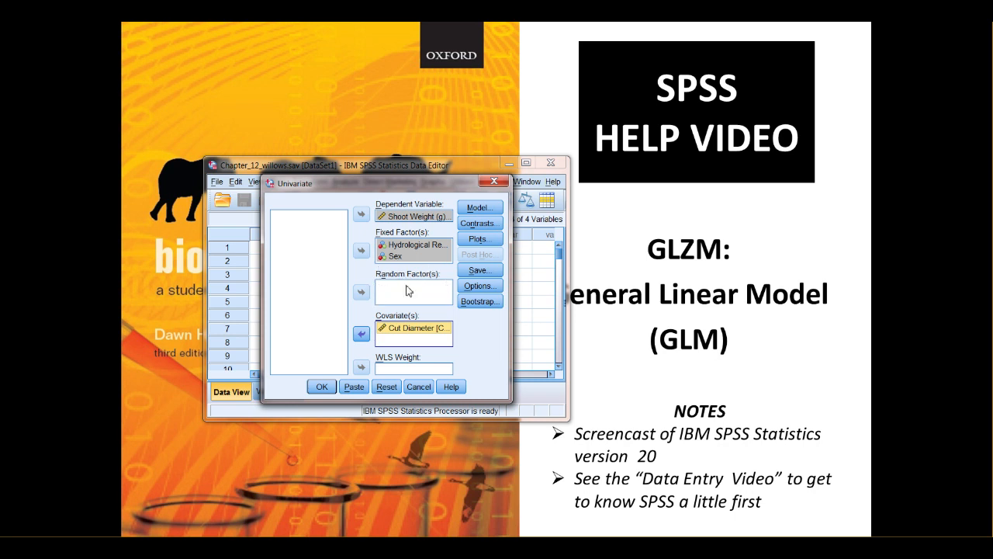
pyautogui.moveTo(413, 291)
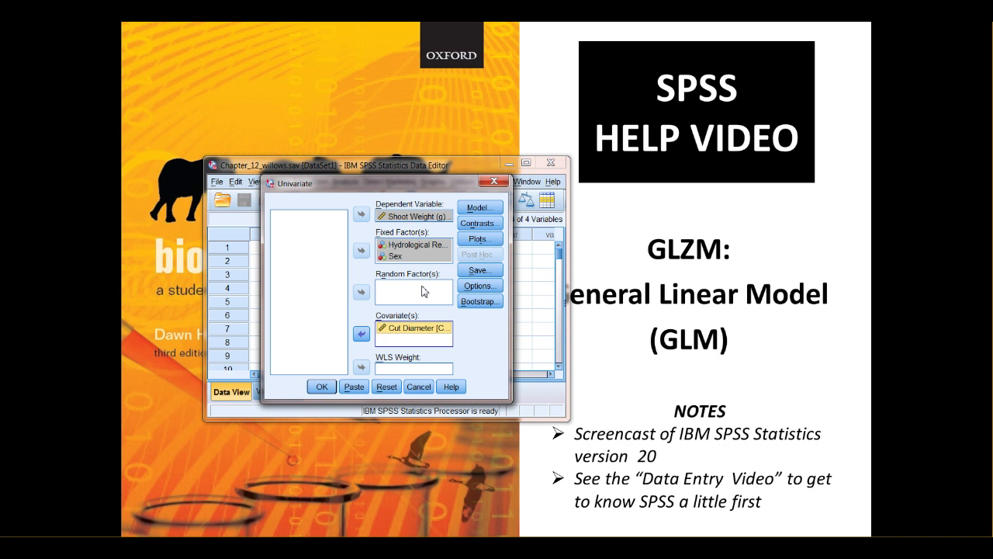
pyautogui.moveTo(396, 298)
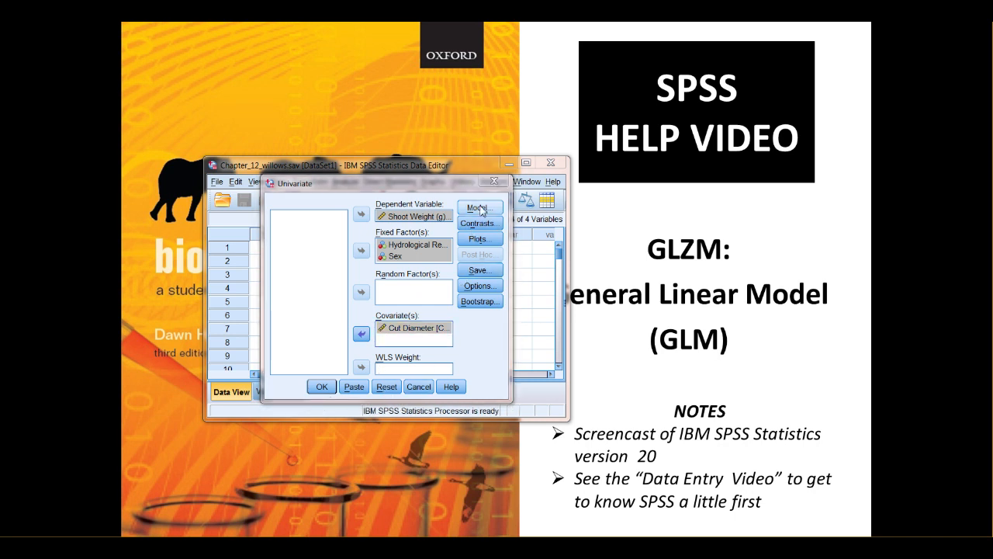
# Step: Build a custom model of main effects Regime, Sex and CutDiam, without interaction
pyautogui.click(478, 207)
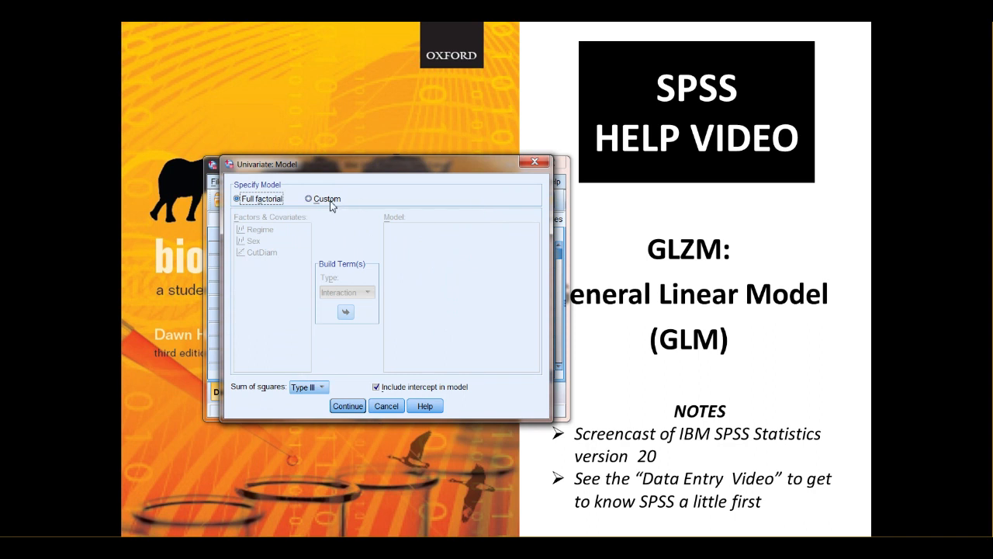
pyautogui.click(309, 198)
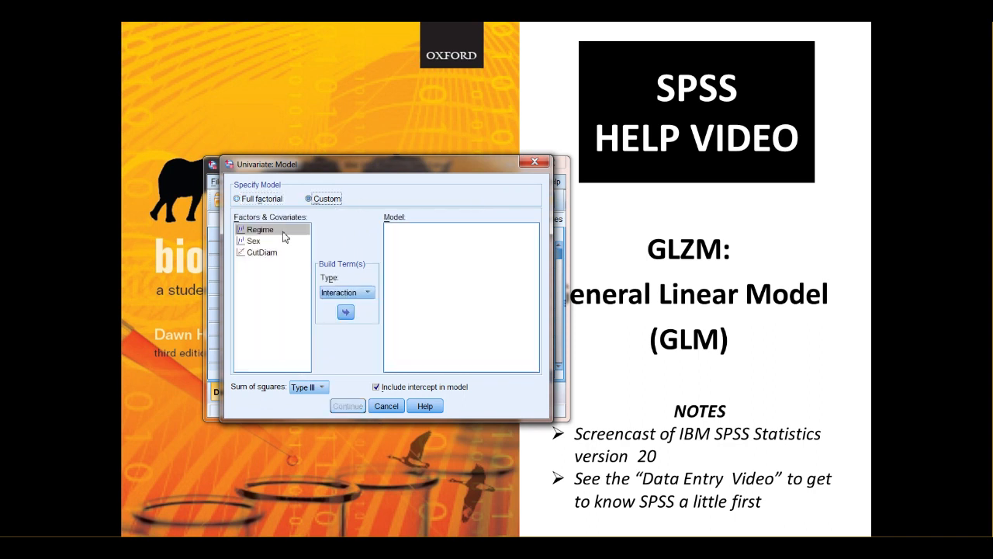
pyautogui.click(262, 252)
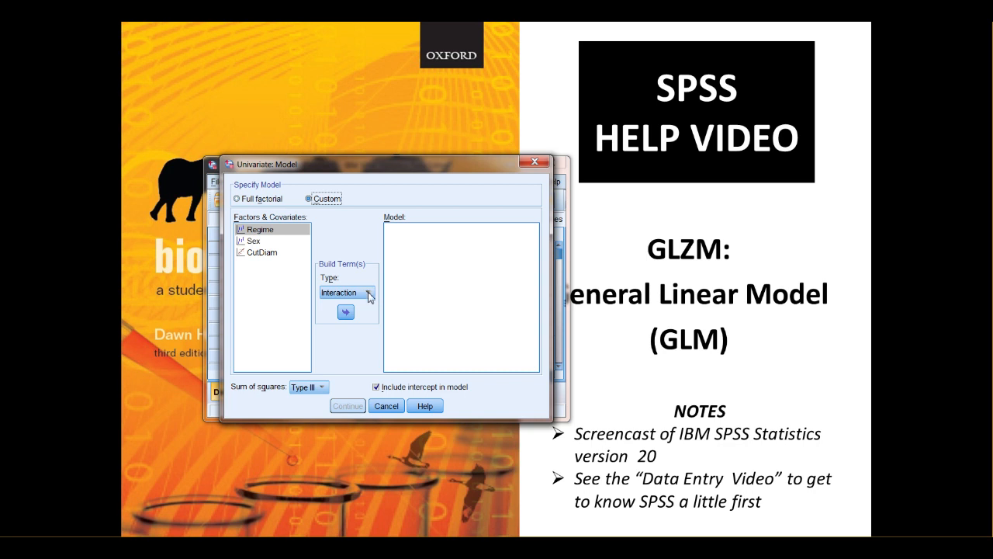
pyautogui.moveTo(305, 287)
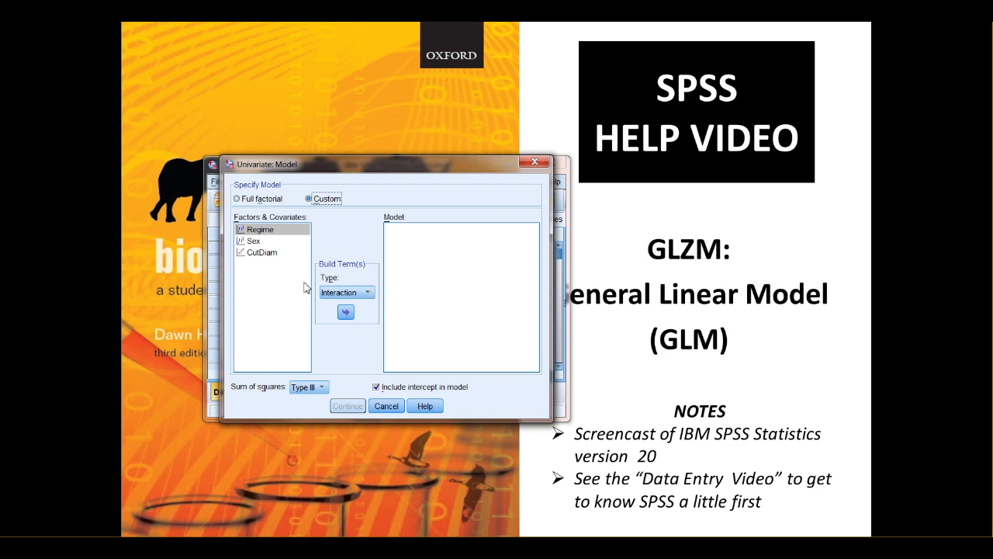
pyautogui.click(373, 293)
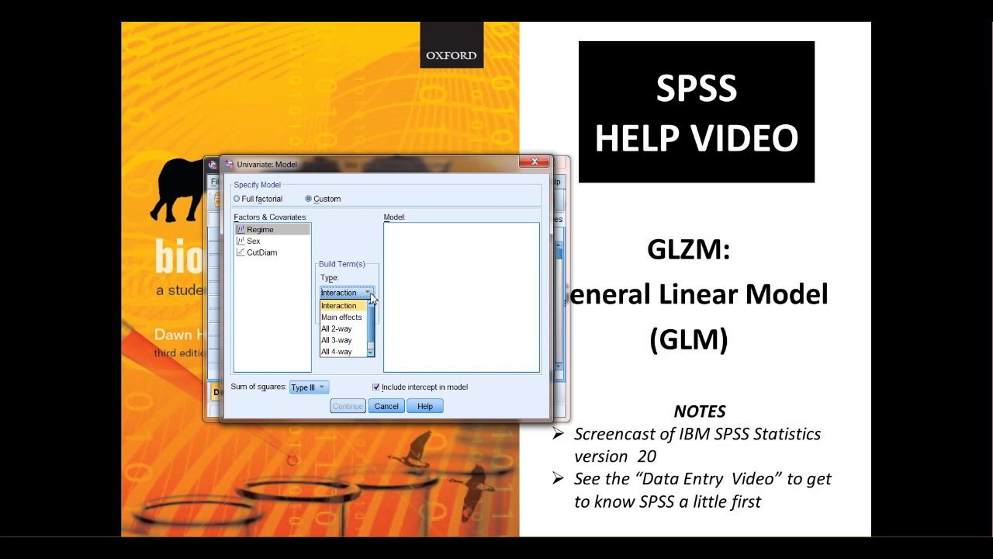
pyautogui.click(341, 305)
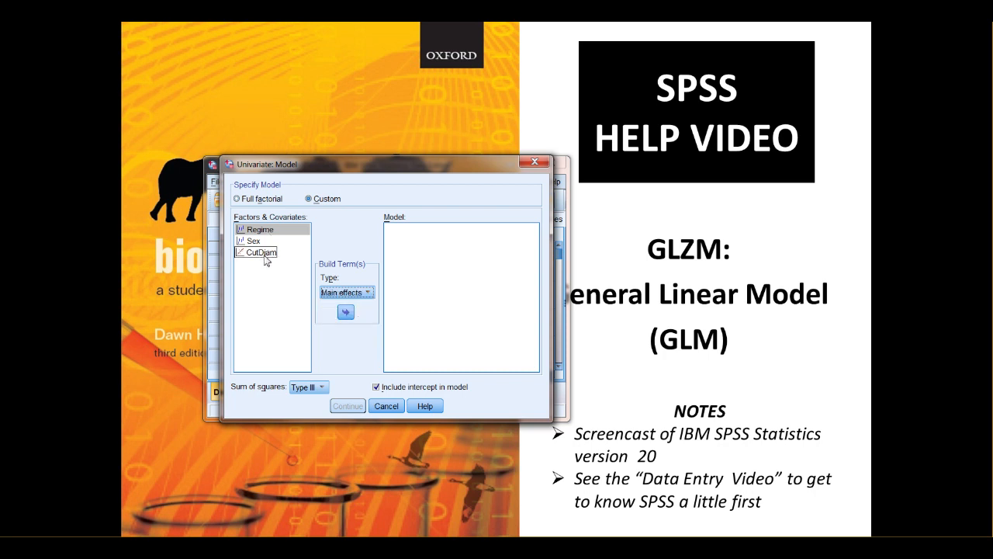
pyautogui.moveTo(268, 255)
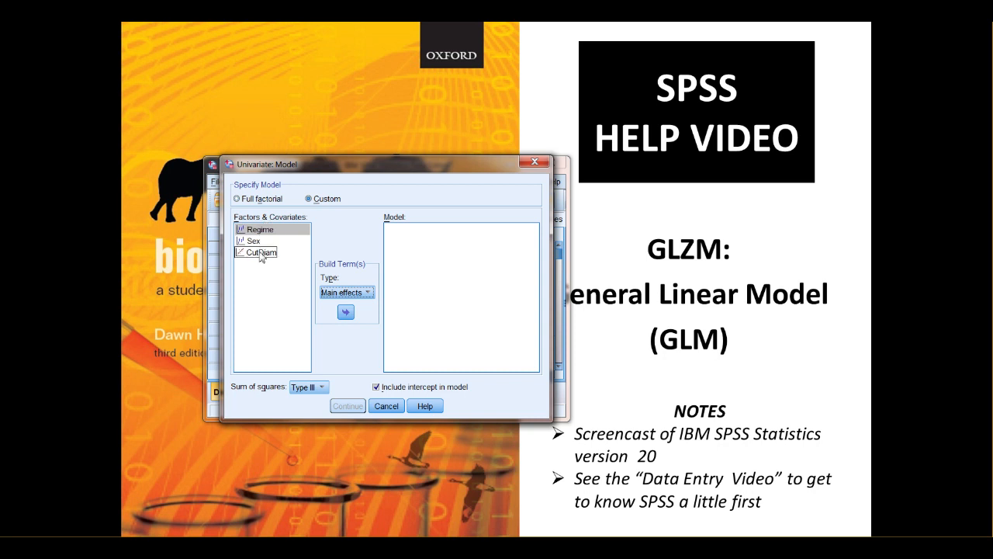
pyautogui.click(263, 230)
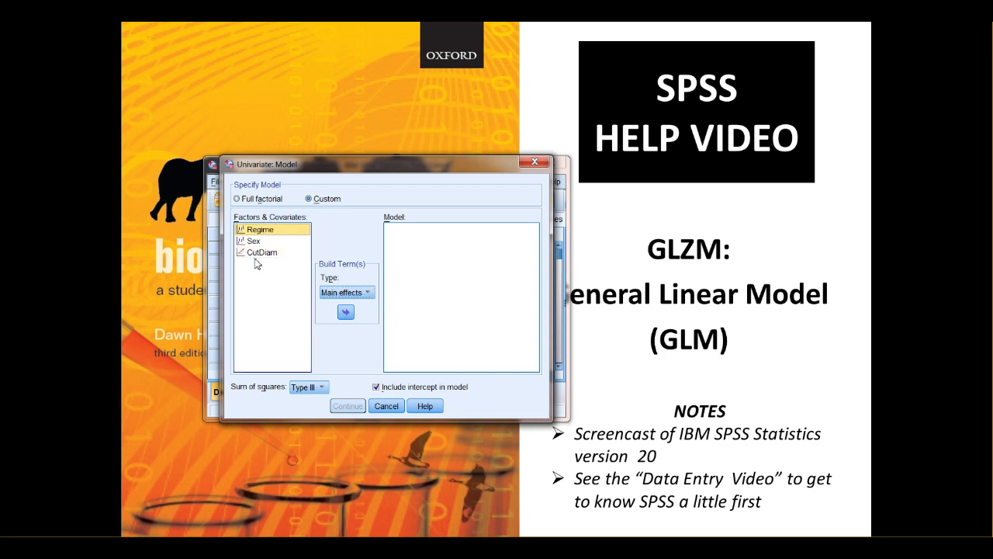
pyautogui.click(256, 241)
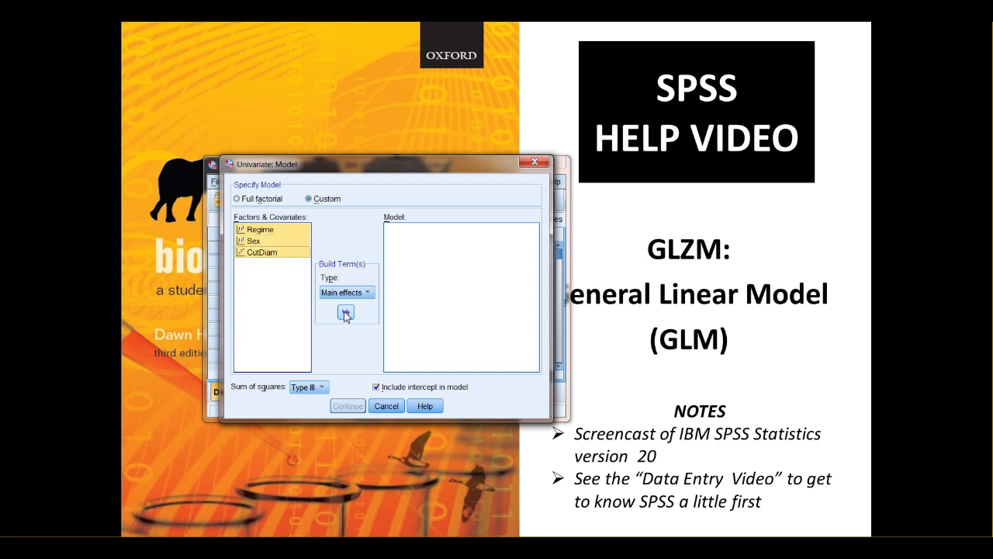
pyautogui.click(344, 313)
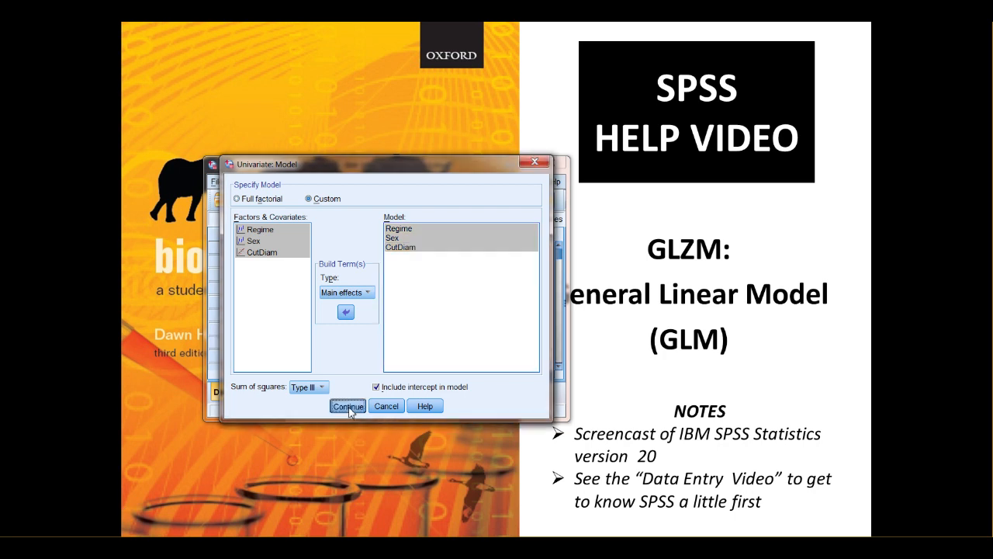
pyautogui.click(348, 406)
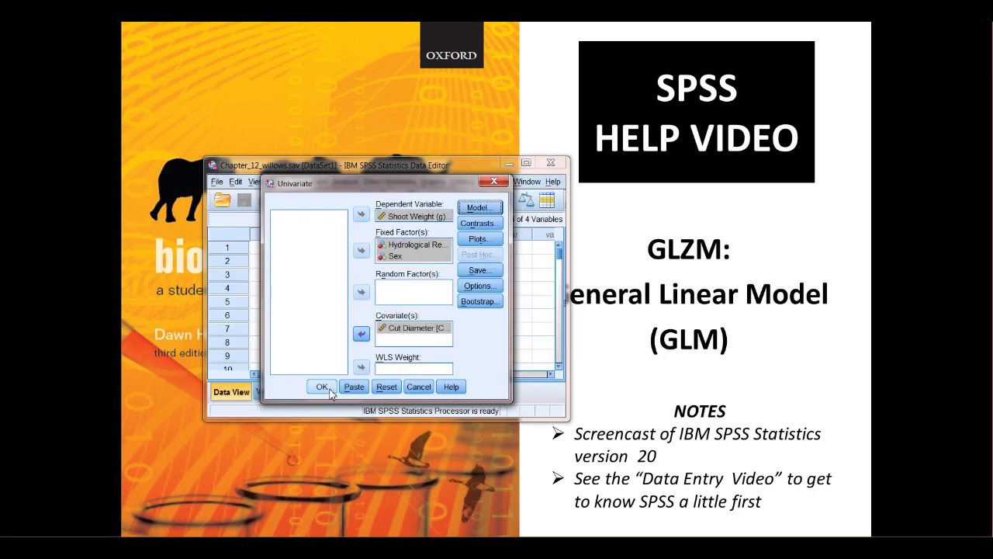
pyautogui.click(316, 386)
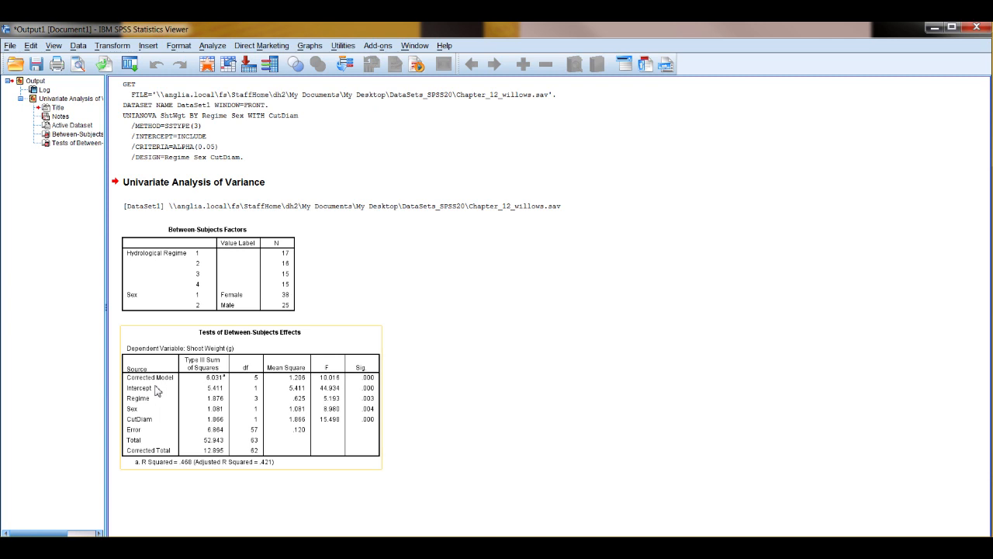
pyautogui.moveTo(135, 416)
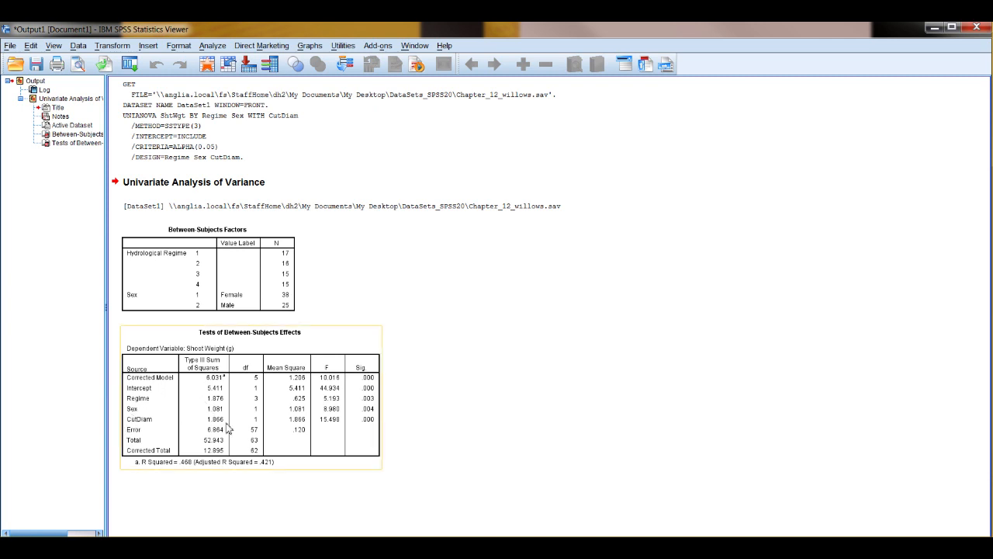
pyautogui.moveTo(242, 423)
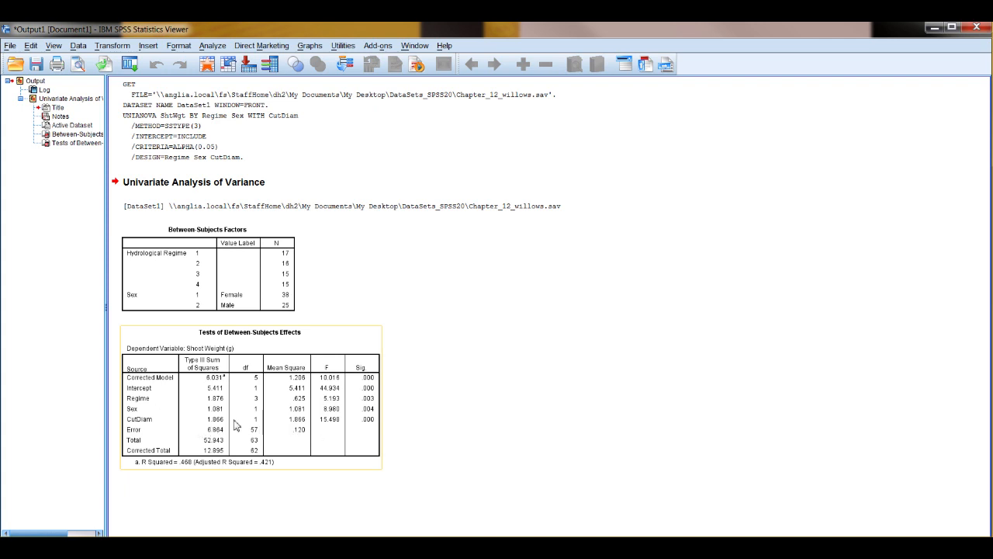
pyautogui.moveTo(140, 388)
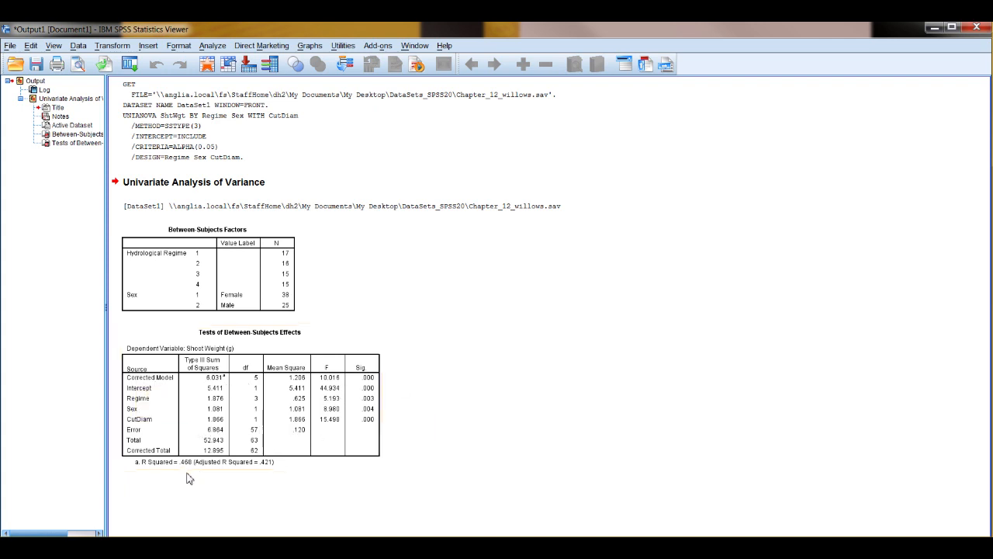
pyautogui.moveTo(222, 503)
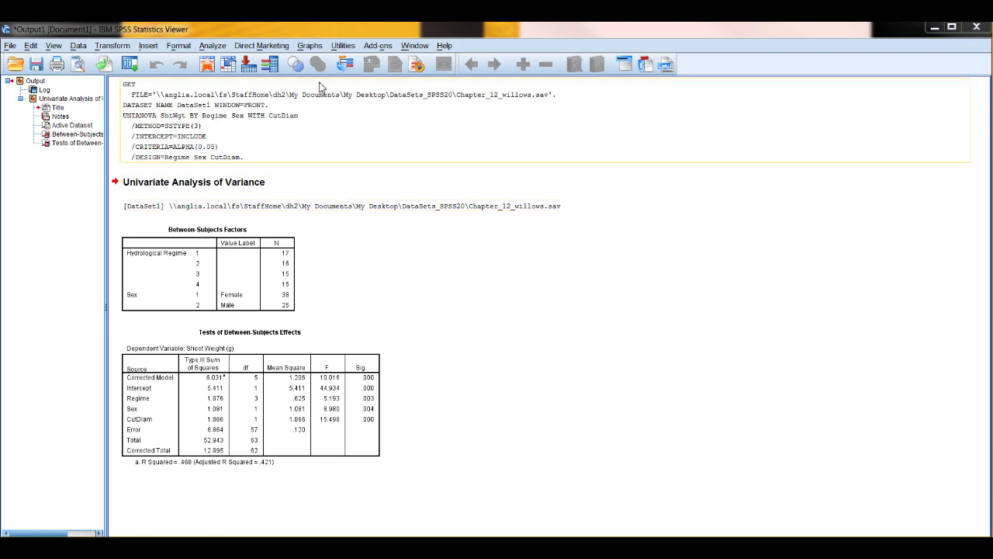
# Step: Switch back to the willows data set and reopen the Univariate GLM dialog
pyautogui.click(414, 45)
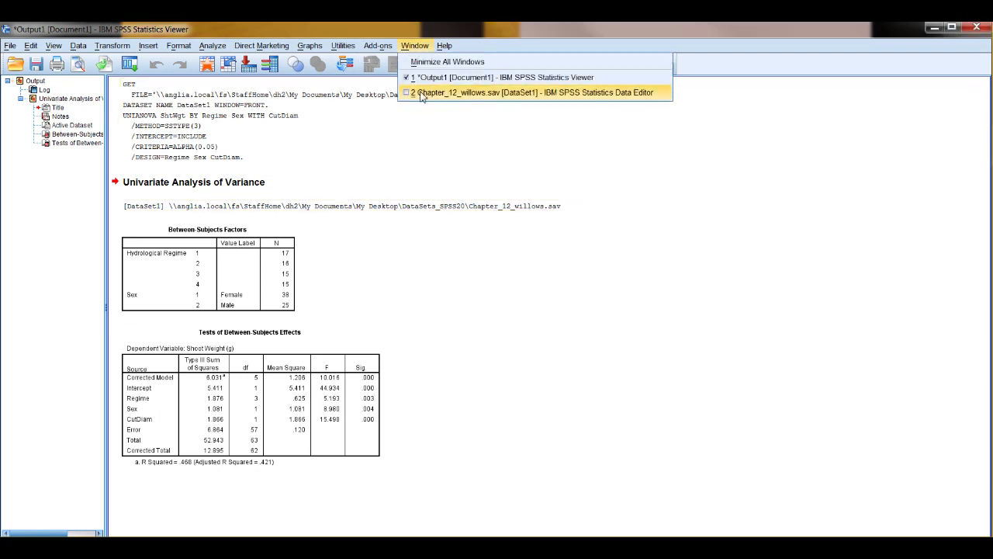
pyautogui.click(536, 92)
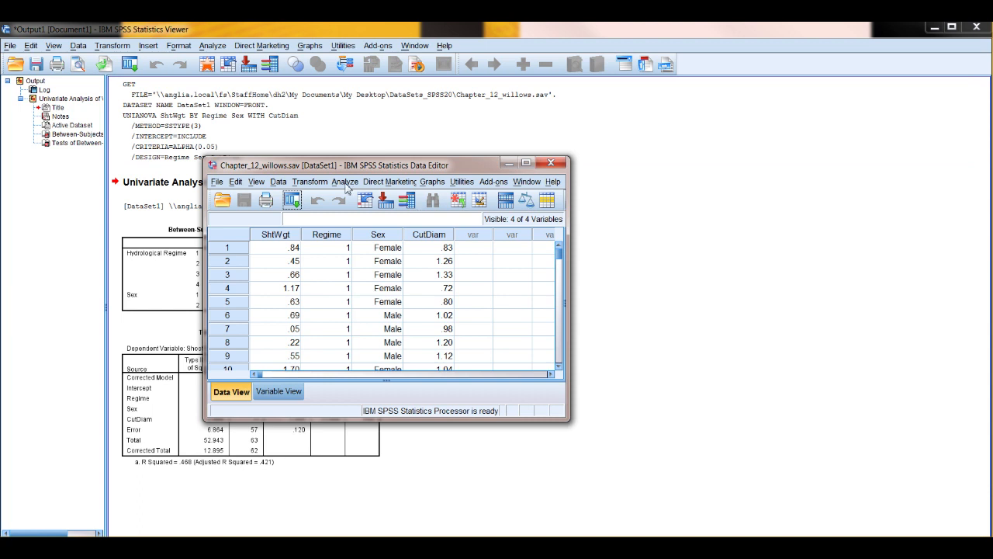
pyautogui.click(332, 182)
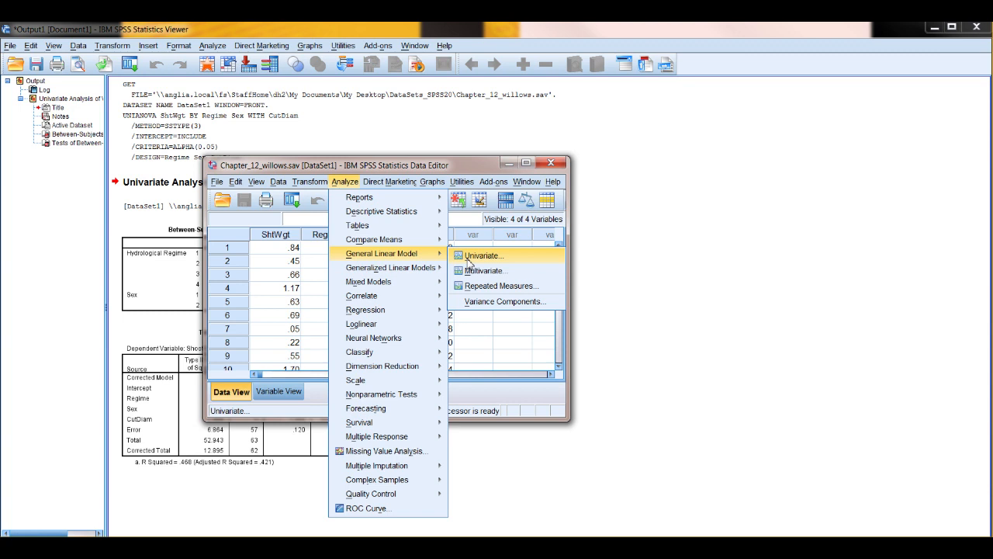
pyautogui.click(473, 256)
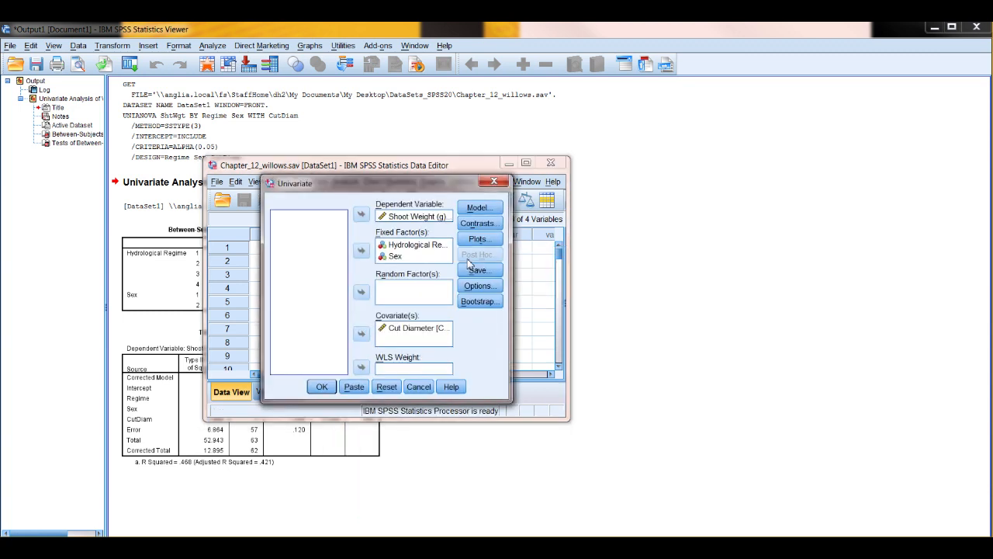
# Step: Save unstandardized predicted values and residuals, then rerun the univariate analysis
pyautogui.click(478, 269)
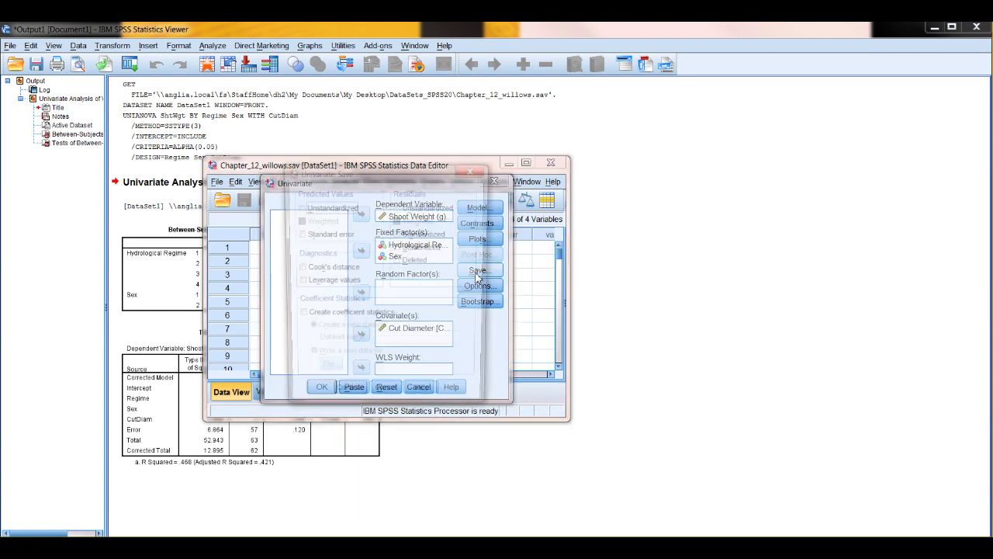
pyautogui.click(478, 270)
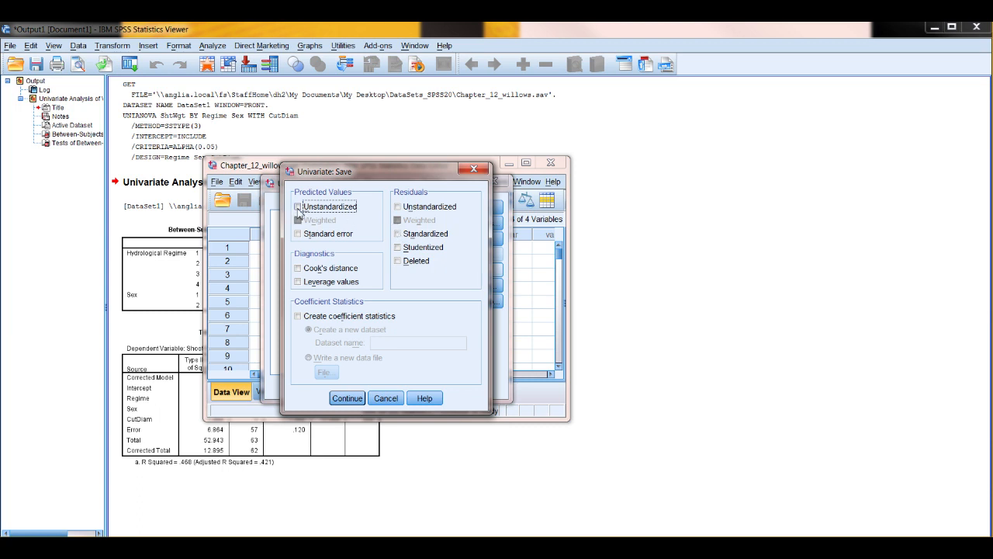
pyautogui.click(305, 206)
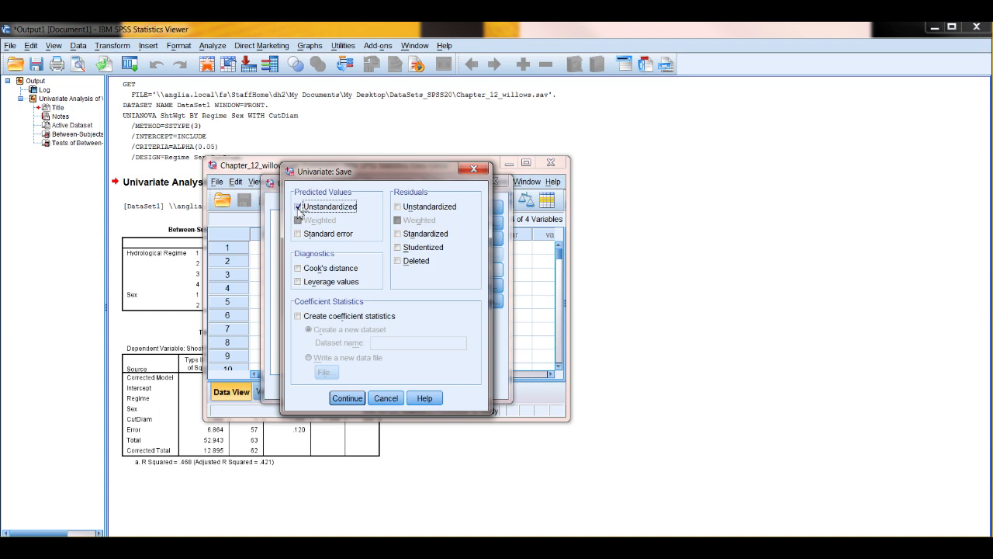
pyautogui.click(396, 206)
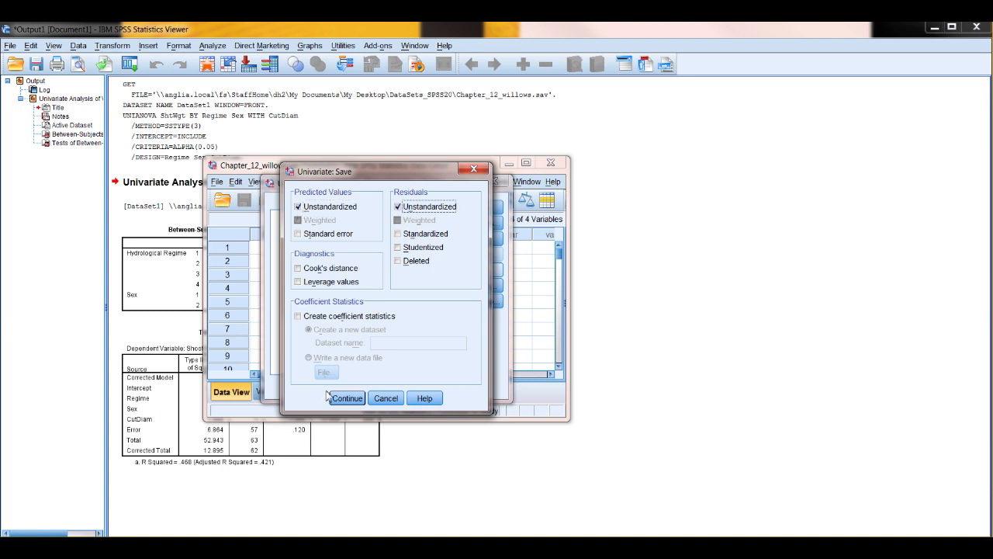
pyautogui.click(345, 398)
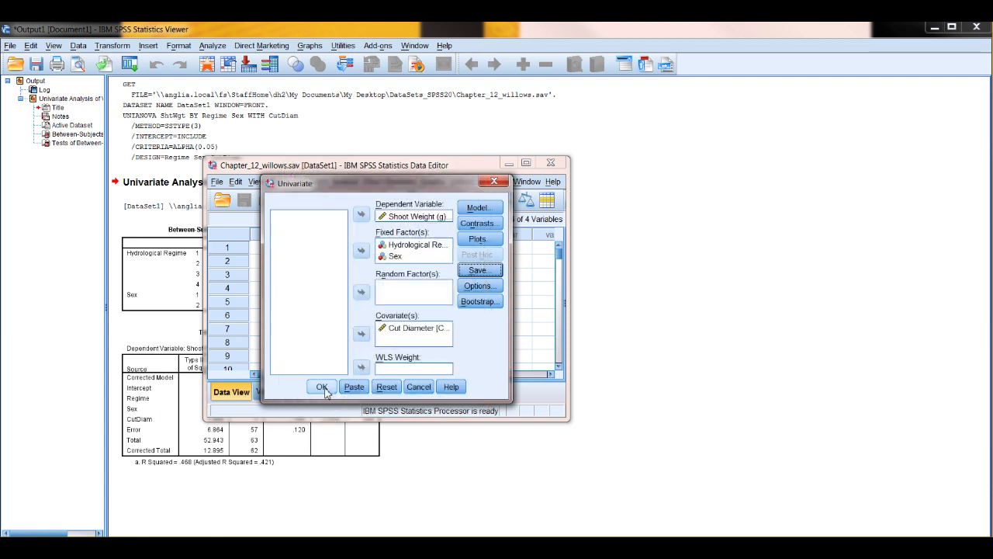
pyautogui.click(321, 387)
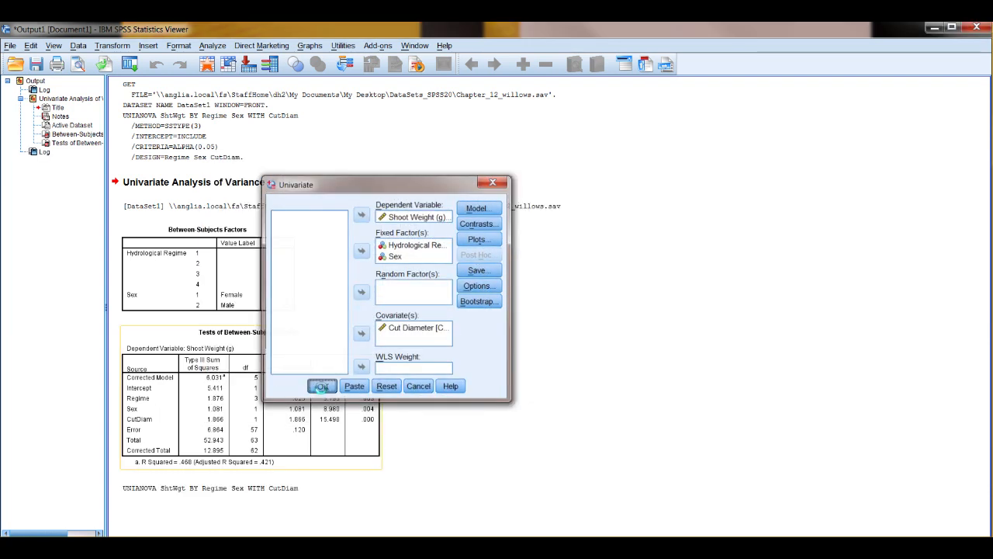
pyautogui.click(323, 385)
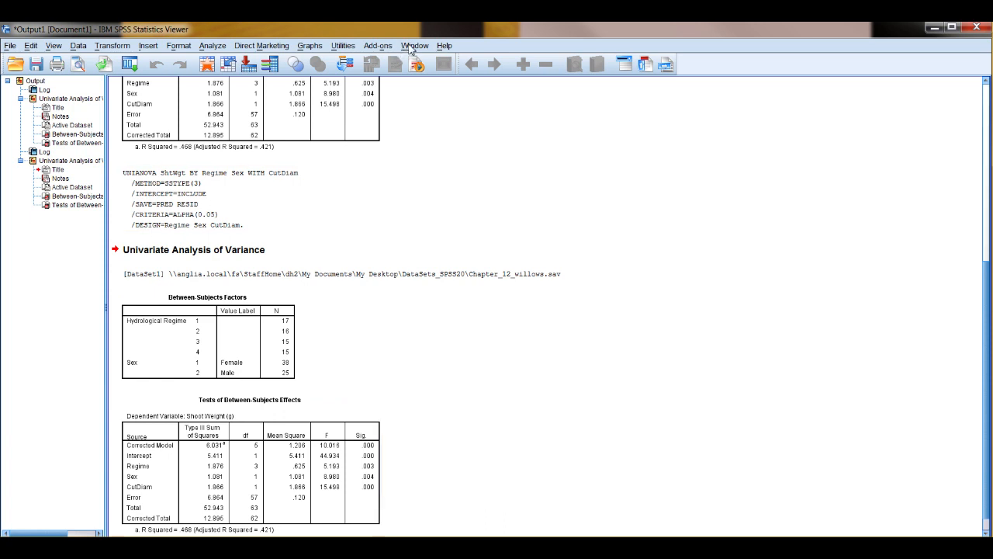
# Step: Switch to the willows Data Editor and enlarge it to show the PRE_1 and RES_1 columns
pyautogui.click(419, 45)
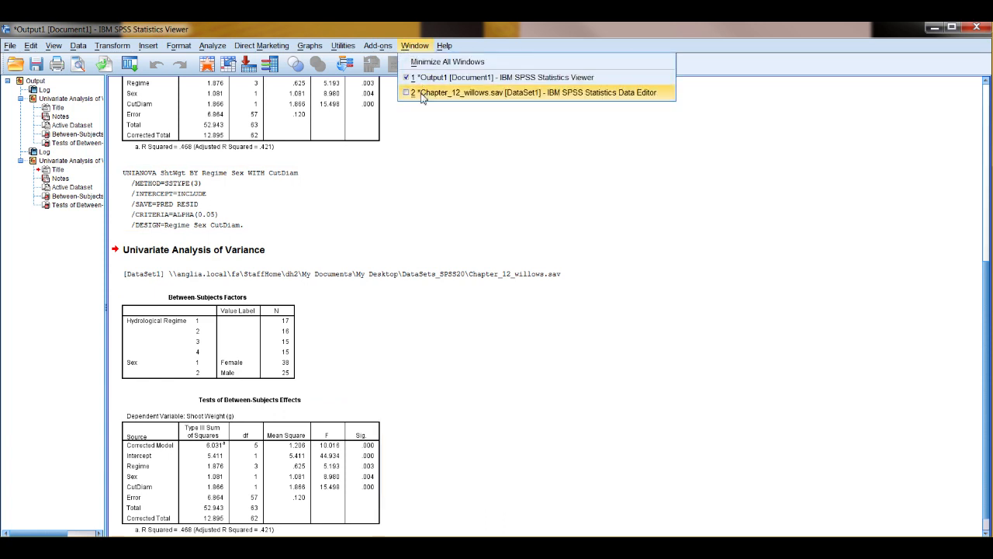
pyautogui.click(520, 92)
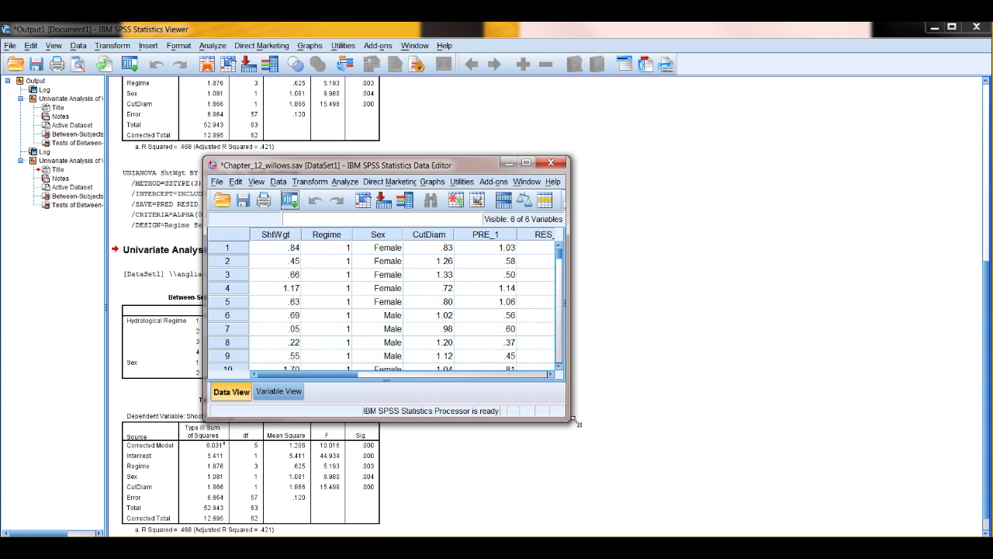
pyautogui.moveTo(578, 423); pyautogui.dragTo(641, 439)
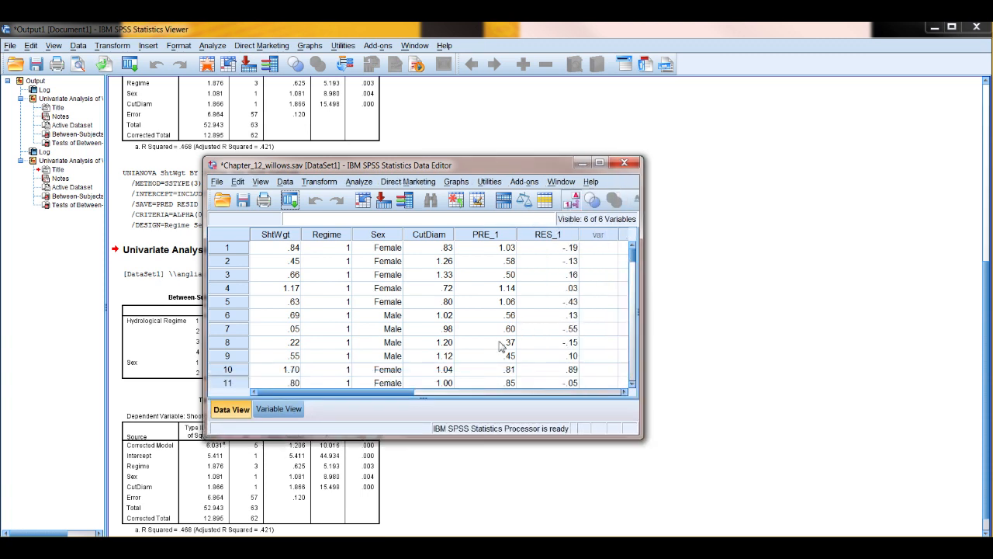
pyautogui.moveTo(263, 256)
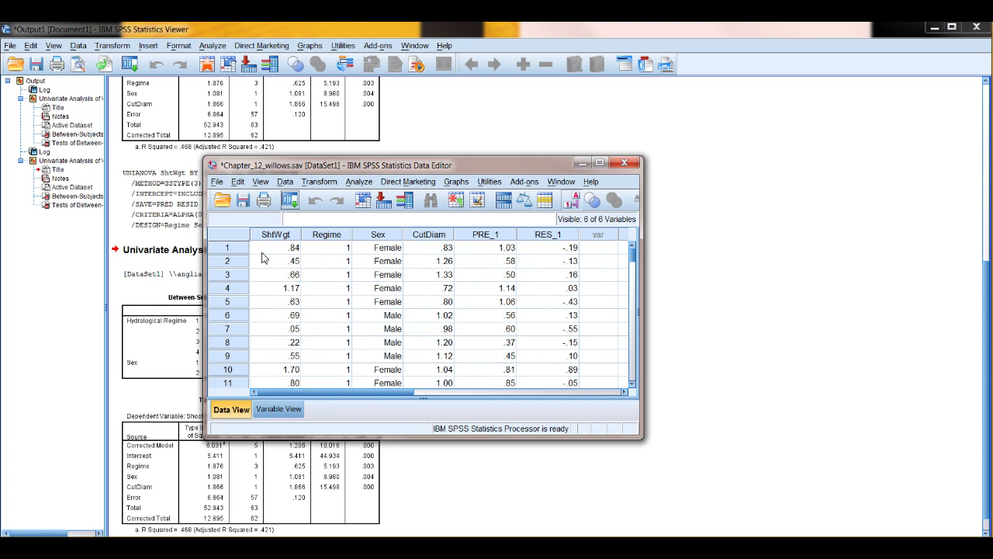
pyautogui.moveTo(429, 261)
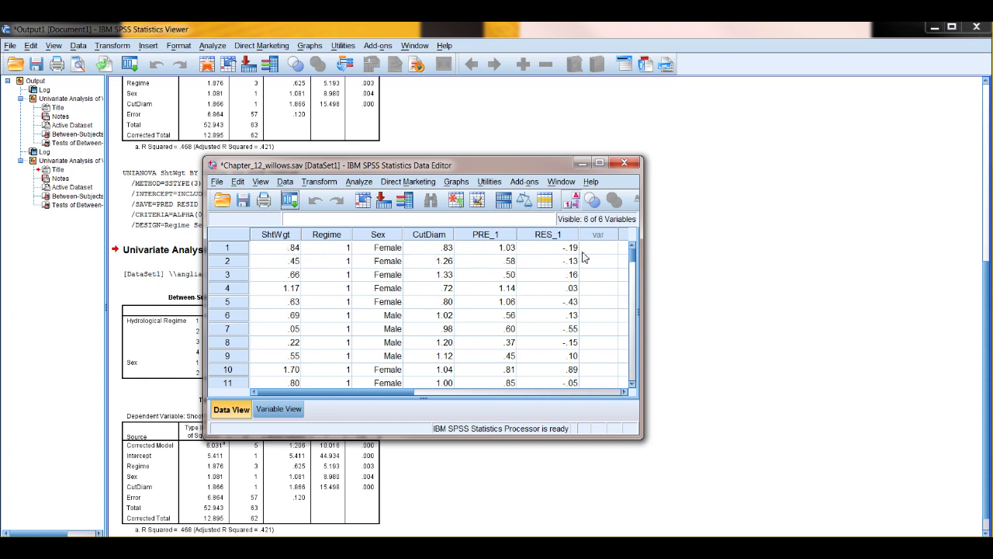
pyautogui.moveTo(525, 260)
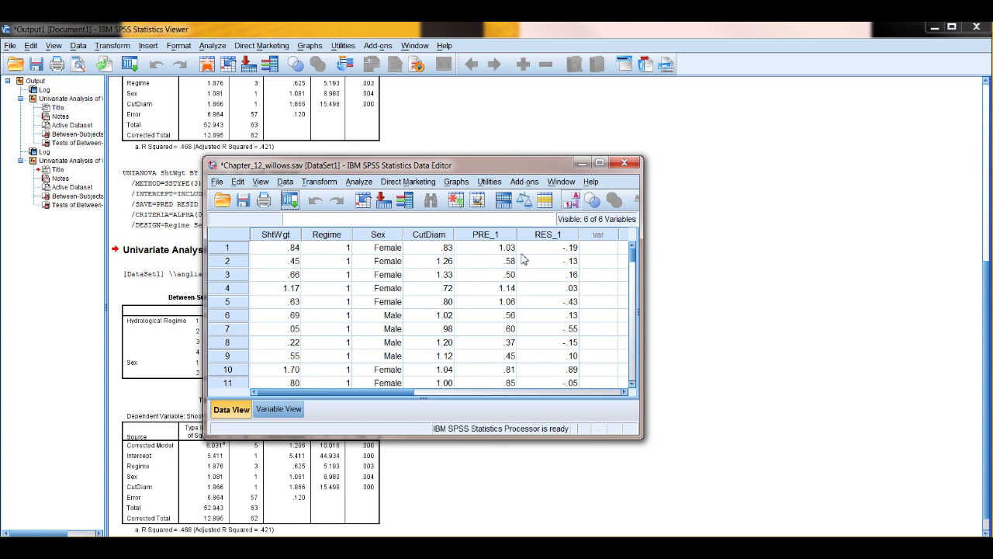
pyautogui.moveTo(285, 254)
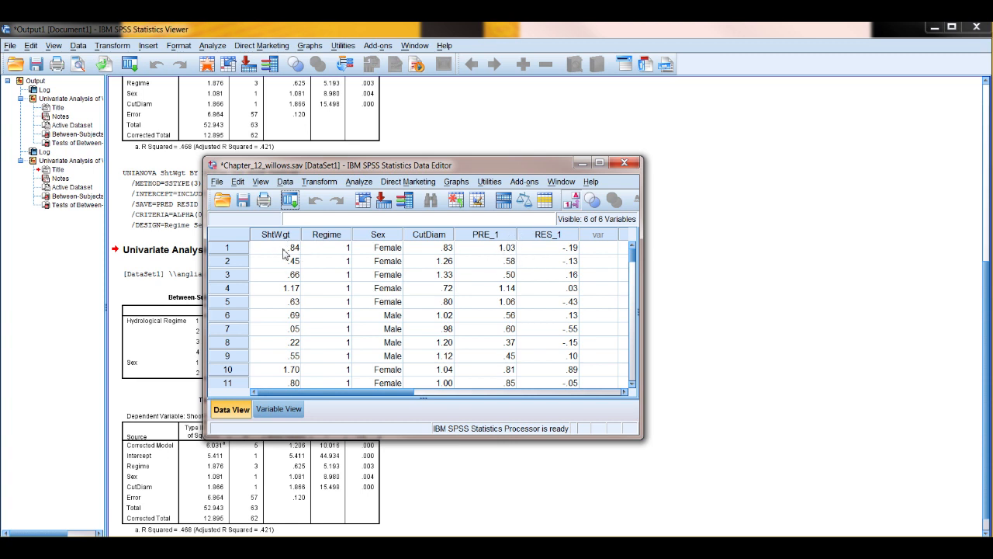
pyautogui.moveTo(562, 266)
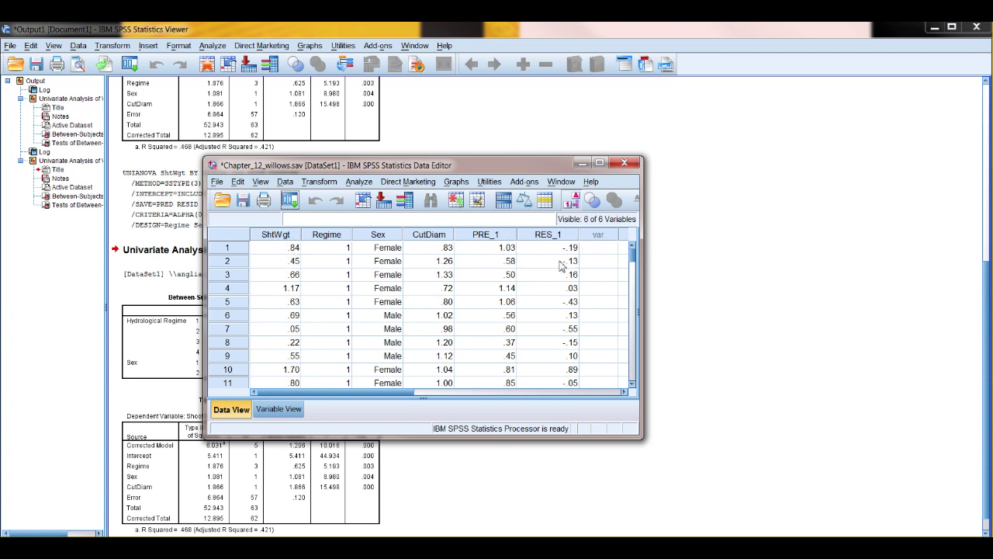
pyautogui.moveTo(553, 304)
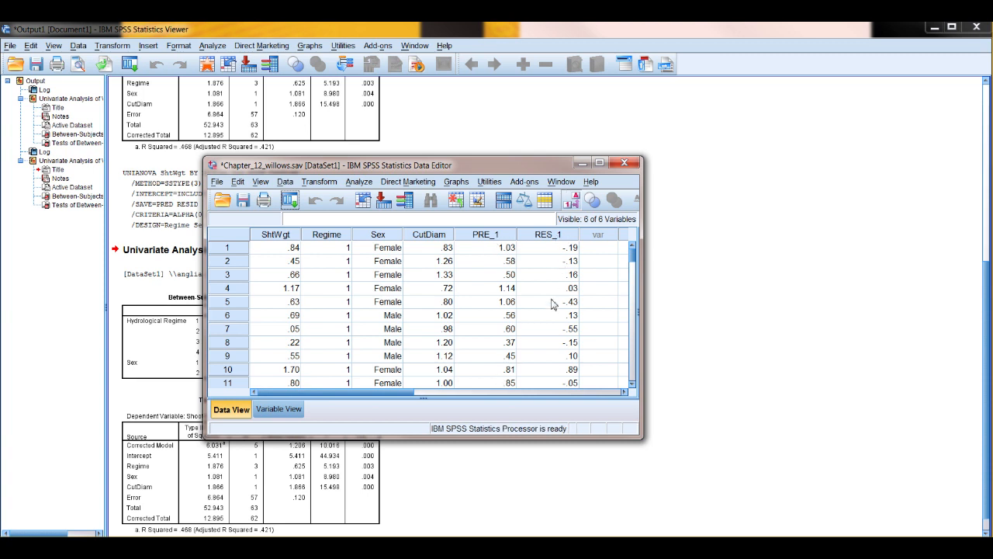
pyautogui.moveTo(550, 304)
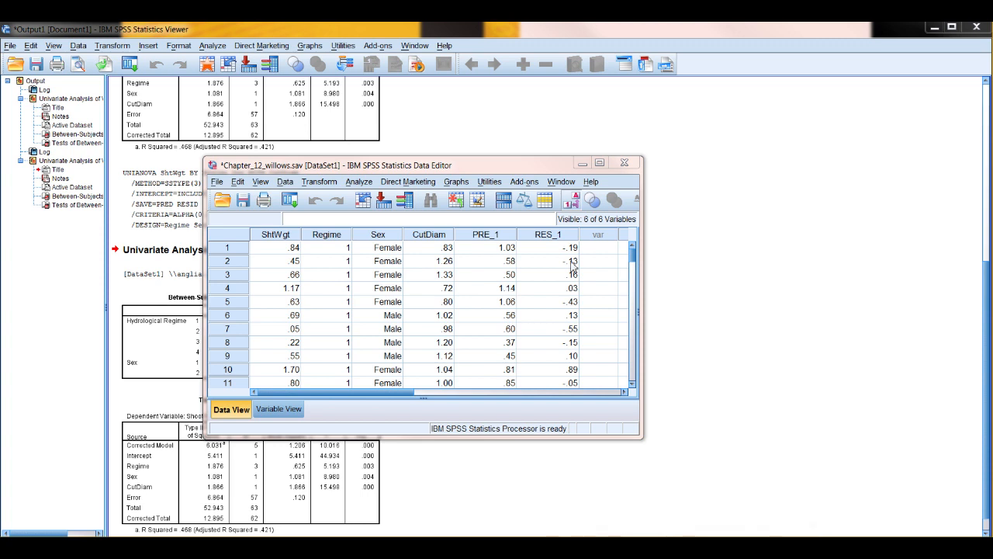
pyautogui.moveTo(514, 270)
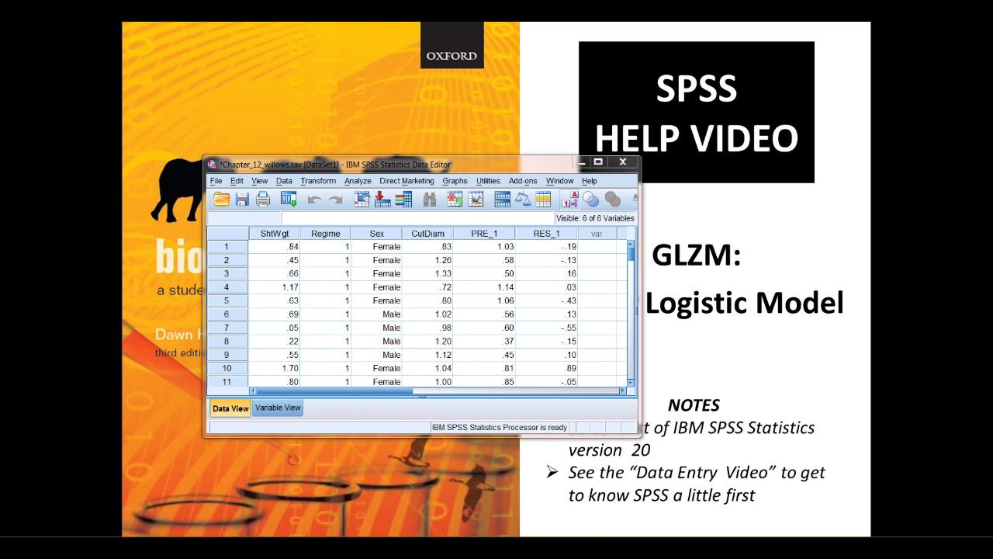
# Step: Rerun the univariate analysis with Parameter estimates enabled in Options
pyautogui.click(358, 180)
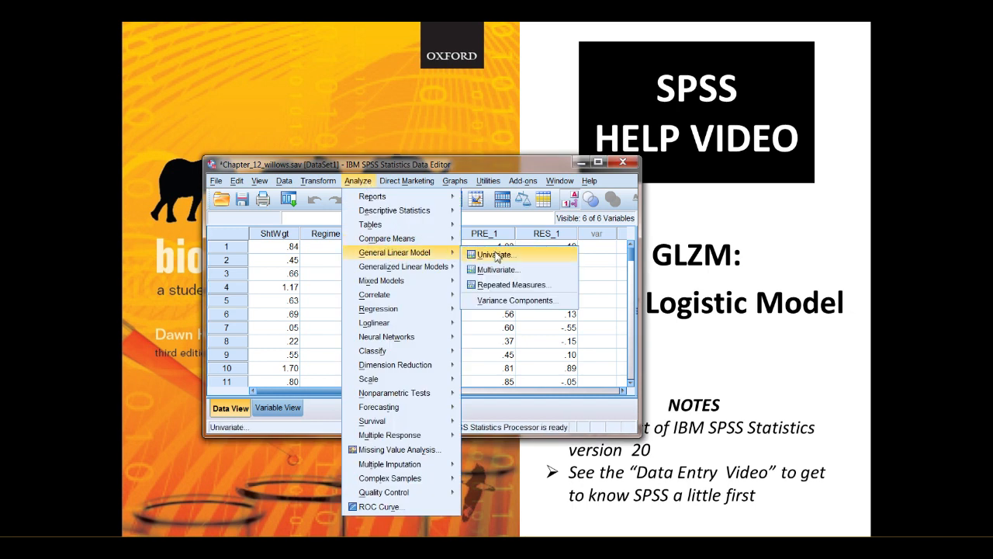
pyautogui.click(492, 255)
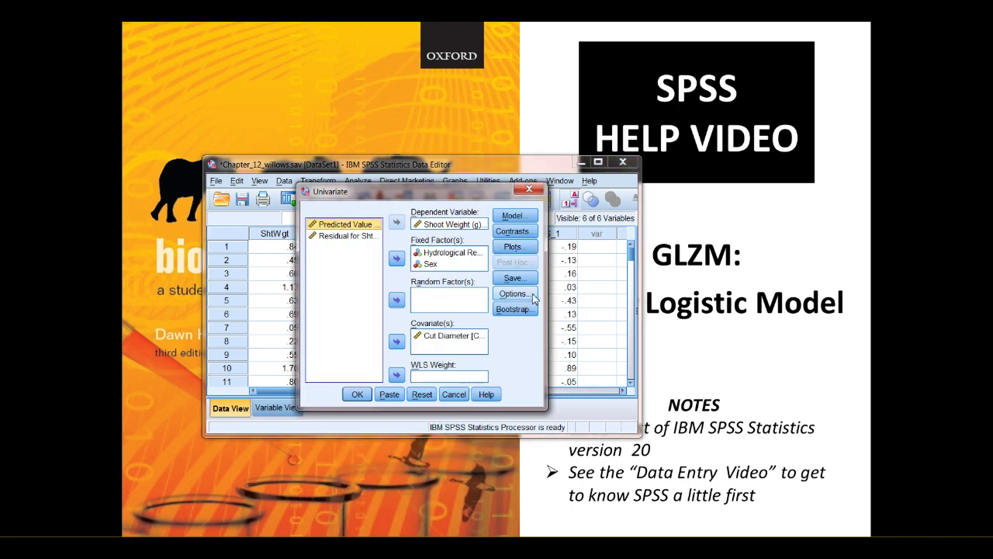
pyautogui.click(514, 294)
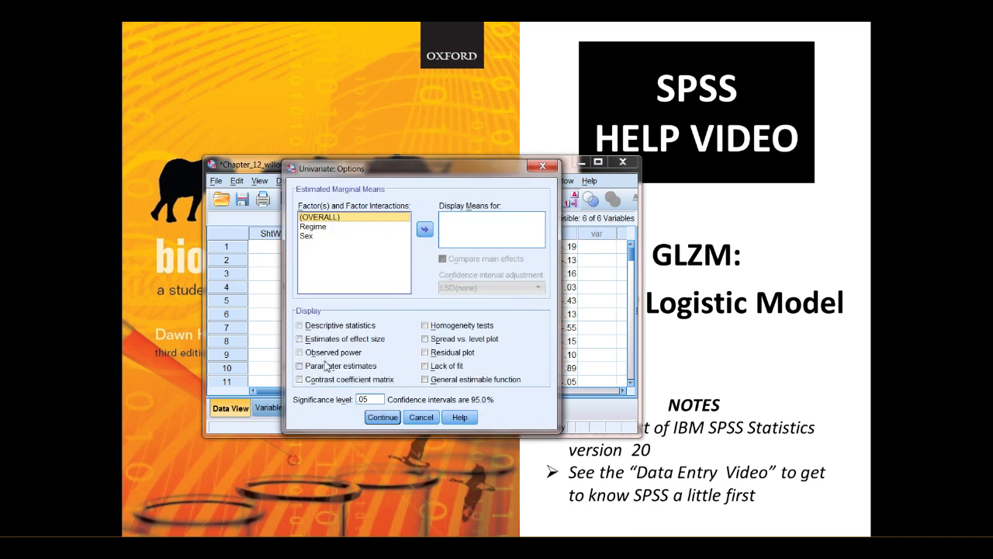
pyautogui.click(300, 365)
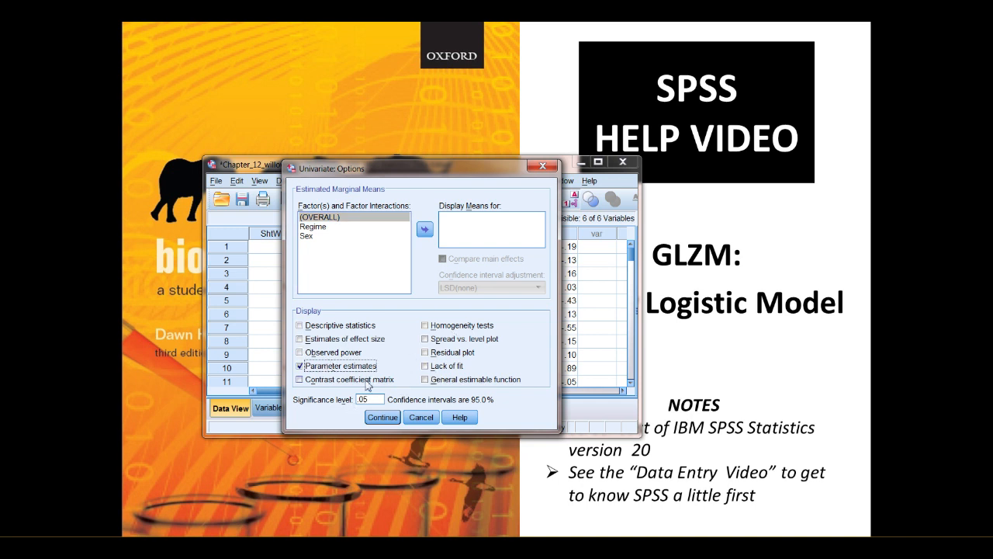
pyautogui.moveTo(387, 429)
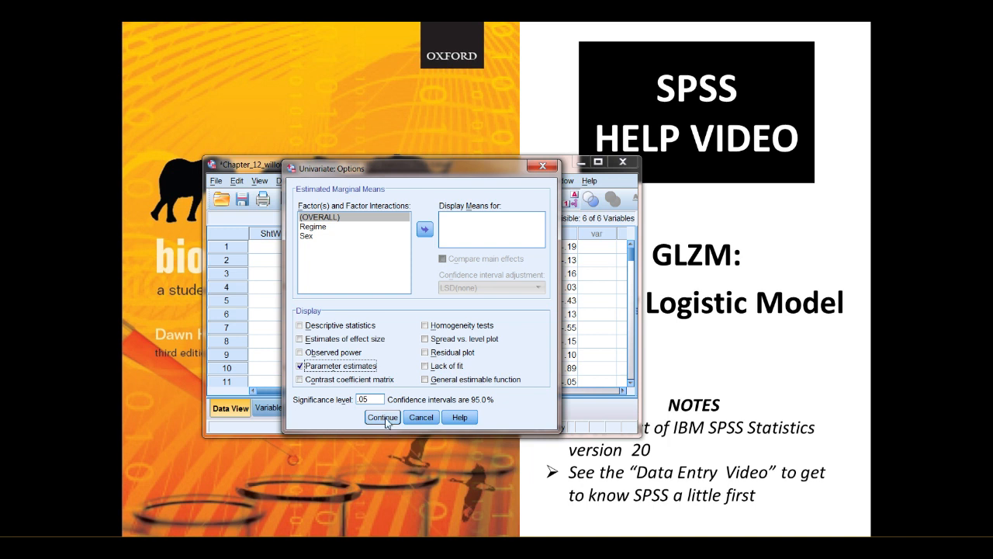
pyautogui.click(382, 417)
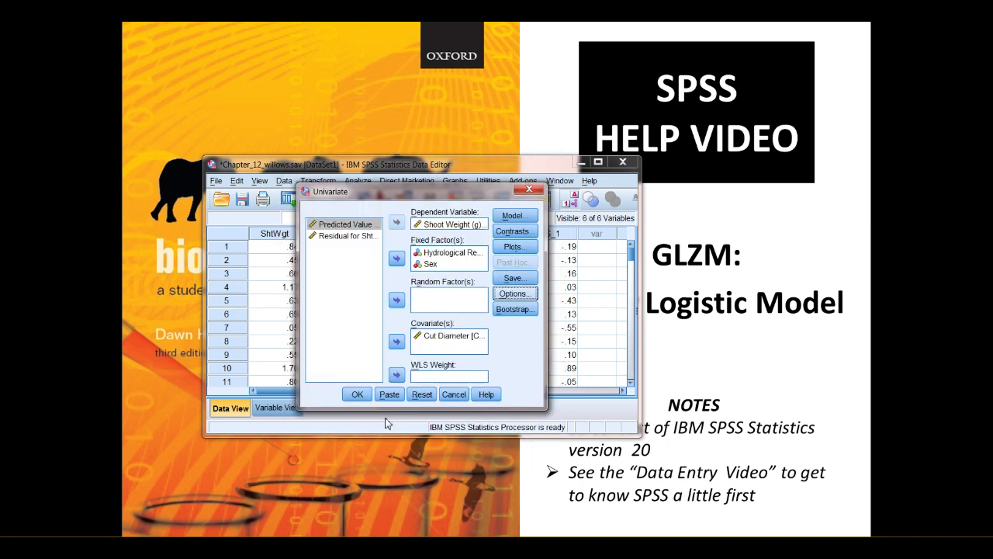
pyautogui.click(357, 393)
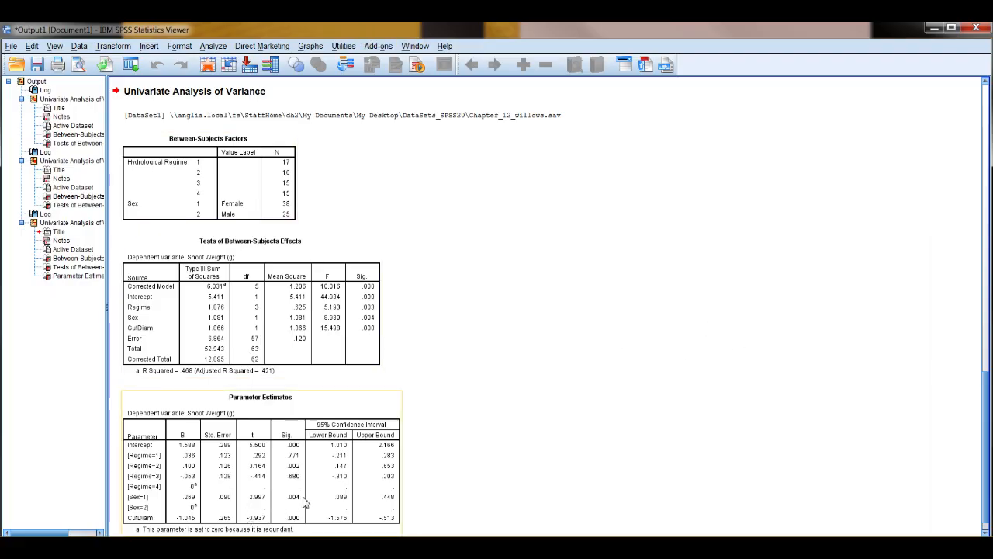
pyautogui.moveTo(176, 464)
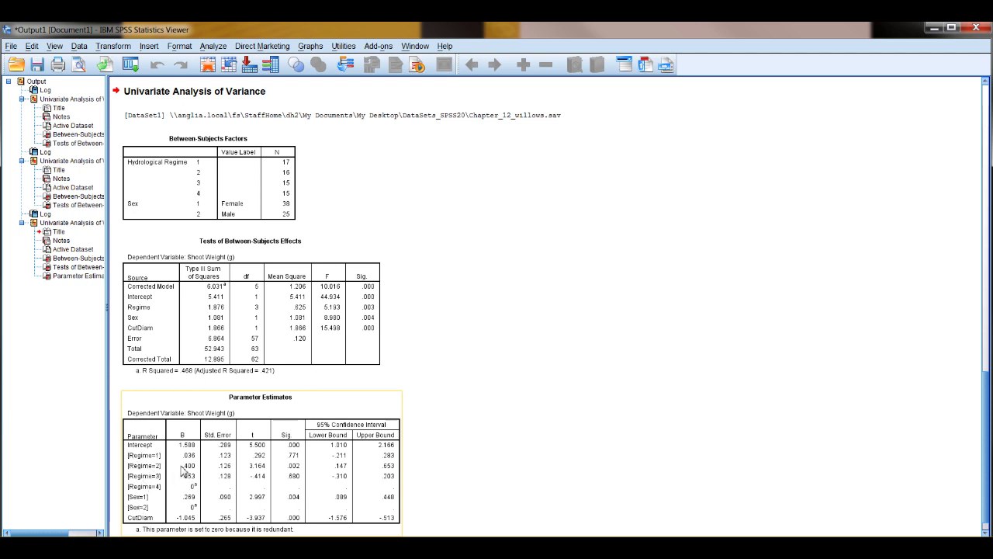
pyautogui.moveTo(156, 481)
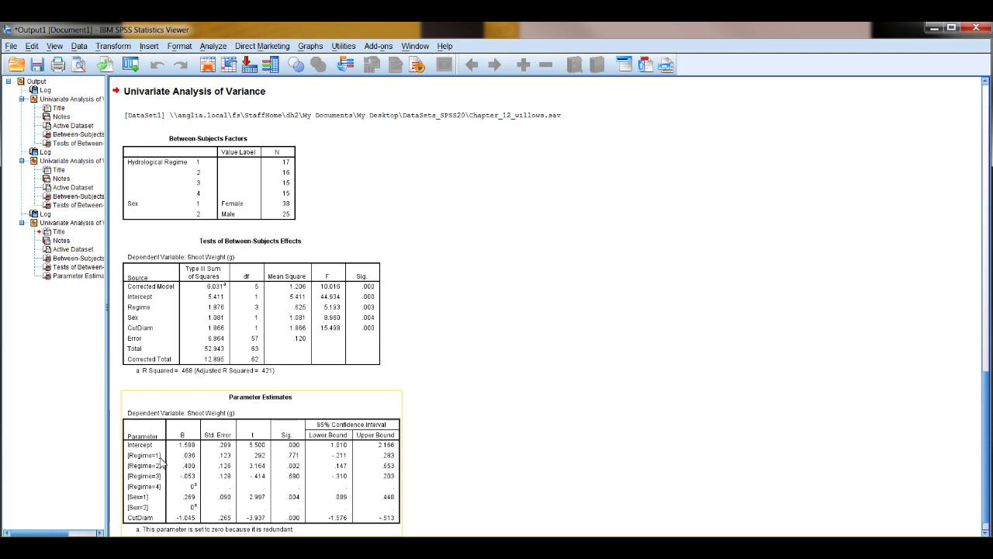
pyautogui.moveTo(183, 481)
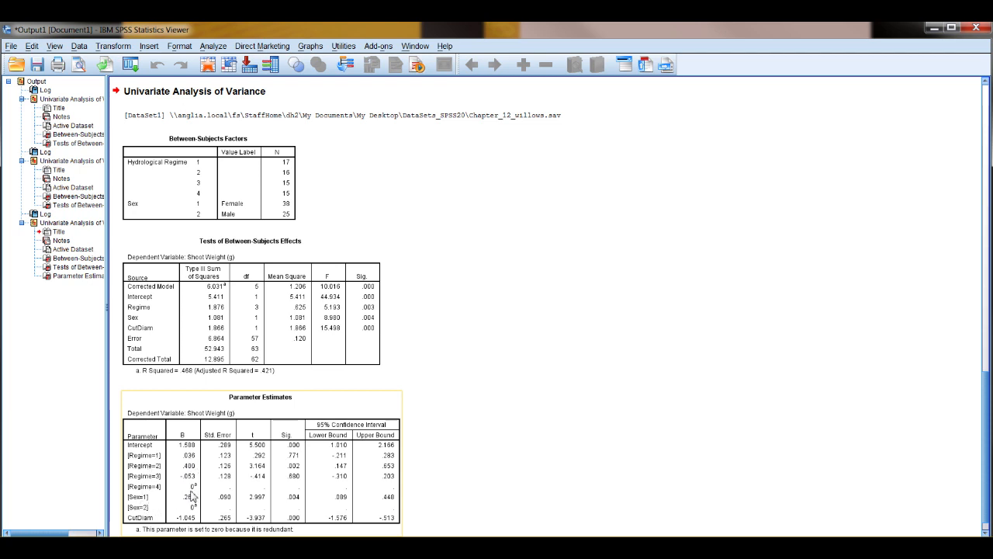
pyautogui.moveTo(184, 526)
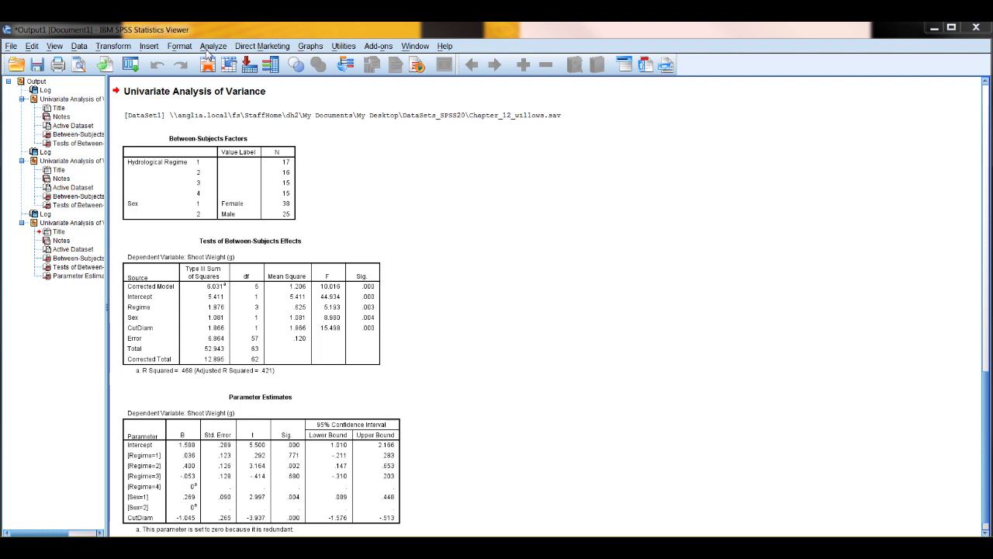
# Step: After reviewing the Parameter Estimates table, open the Analyze menu
pyautogui.click(213, 46)
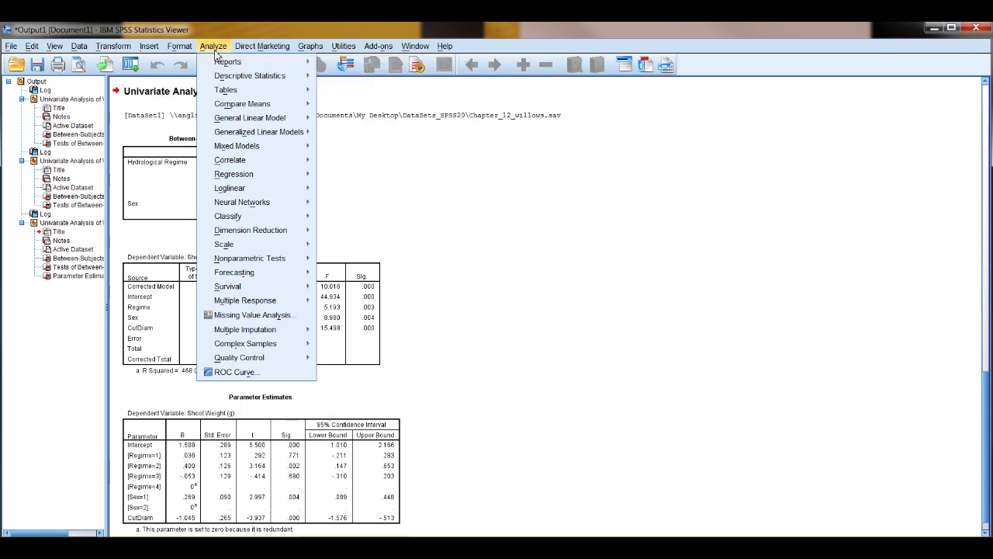
pyautogui.moveTo(249, 117)
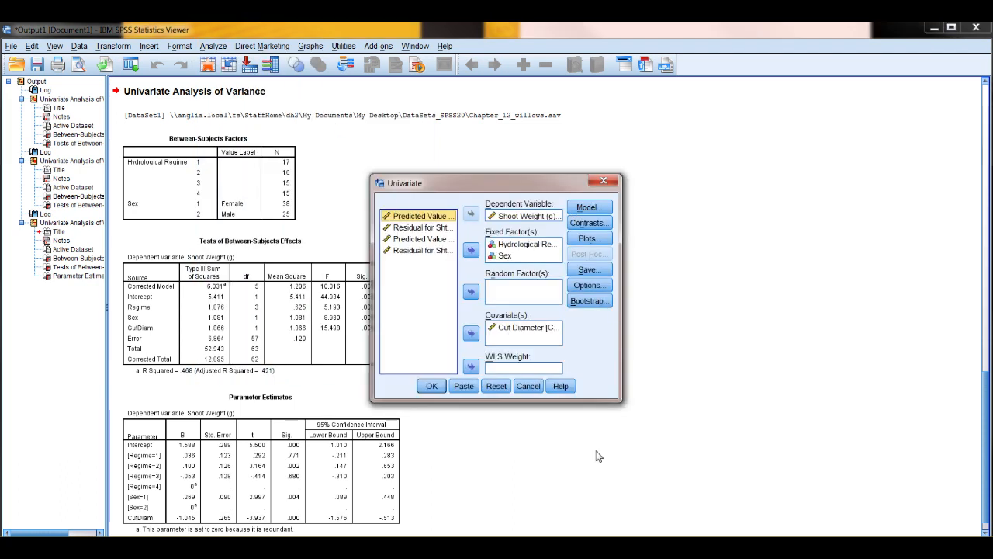
pyautogui.moveTo(690, 373)
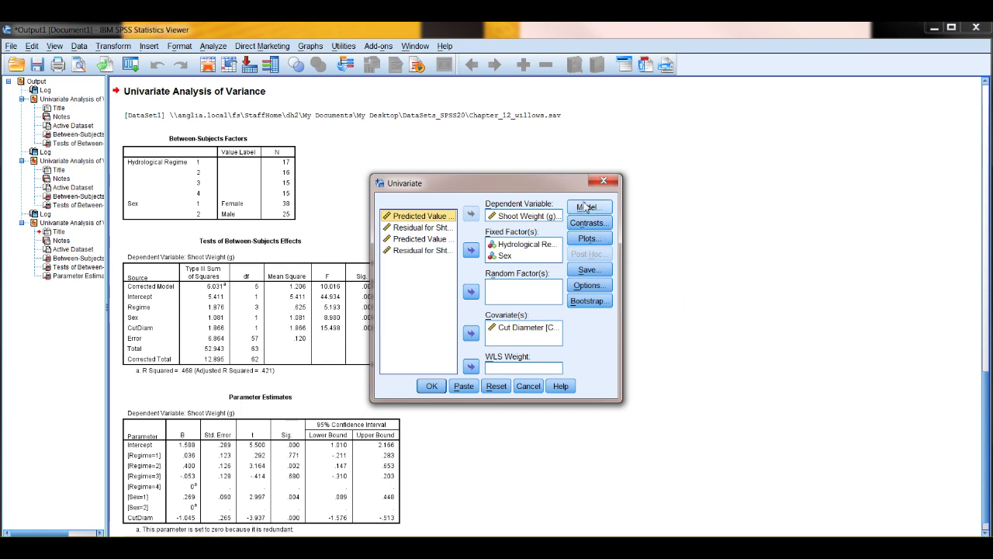
# Step: Open the Model settings showing the custom Regime, Sex and CutDiam terms
pyautogui.click(589, 206)
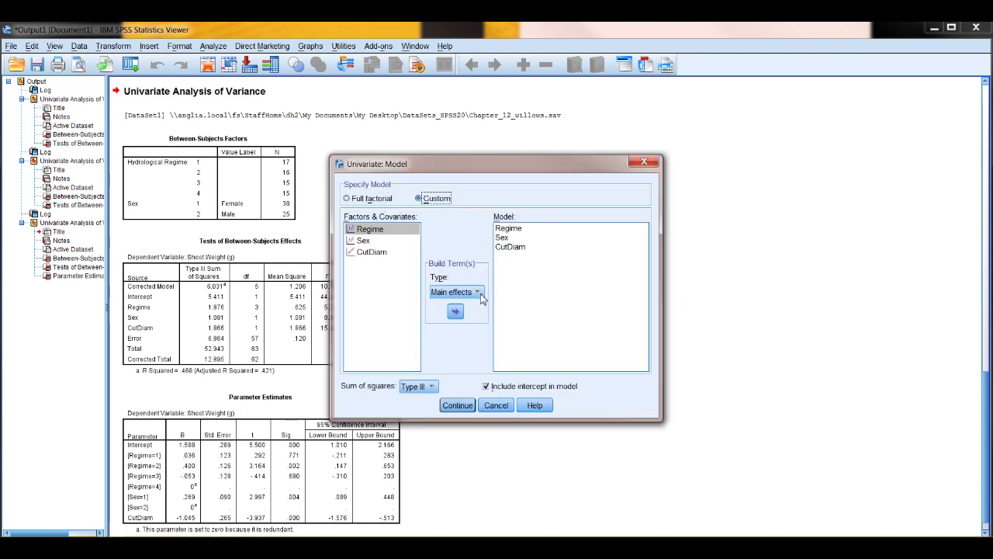
# Step: Add a Regime*Sex interaction term to the custom model
pyautogui.click(478, 292)
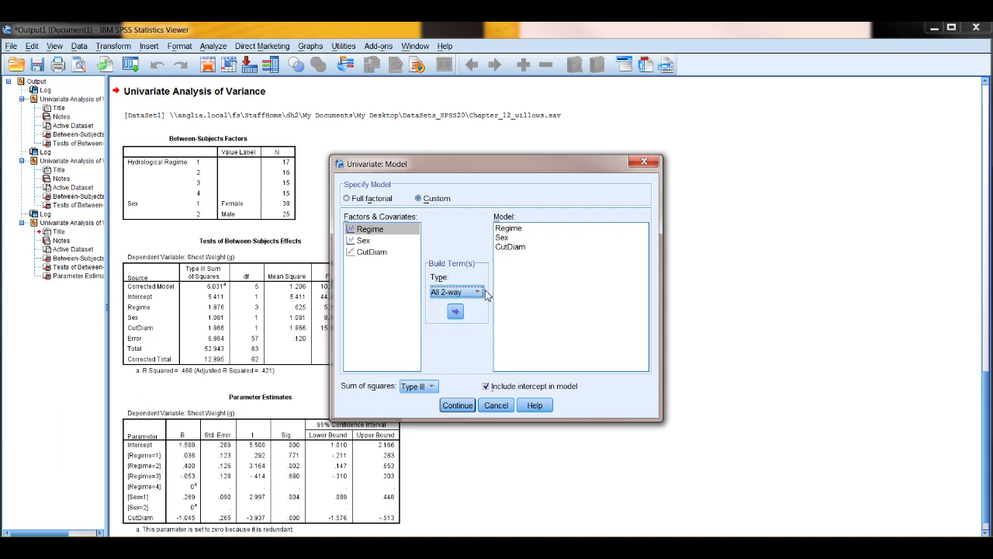
pyautogui.click(477, 291)
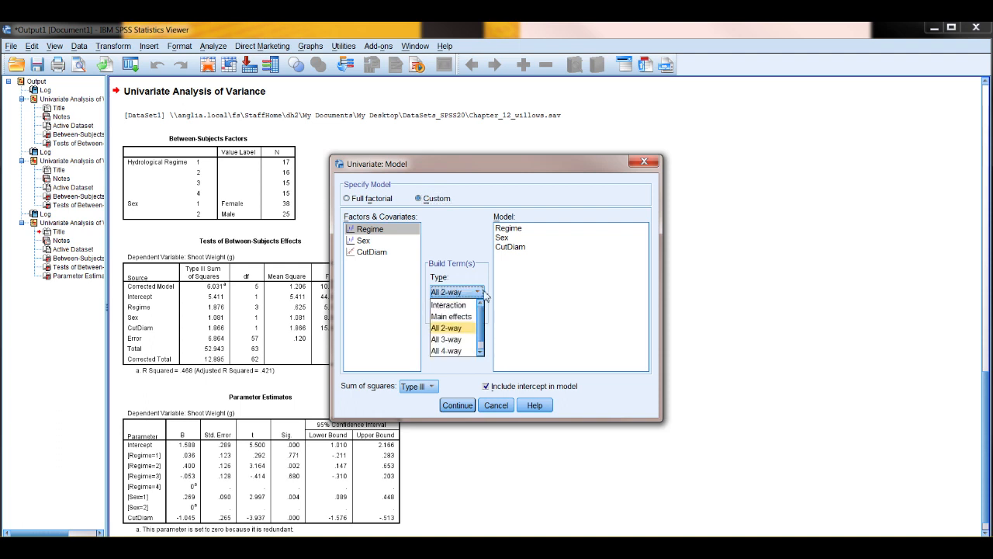
pyautogui.click(450, 304)
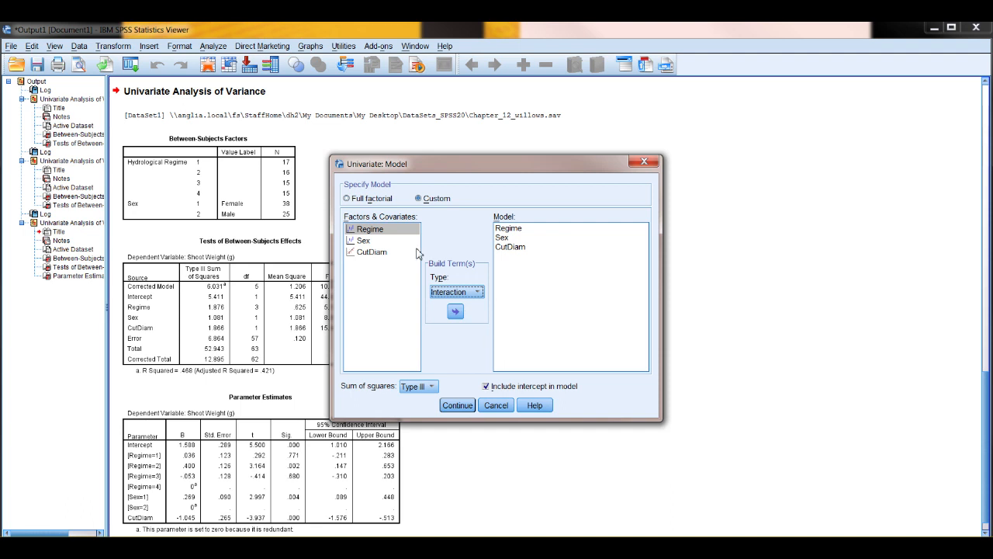
pyautogui.moveTo(371, 242)
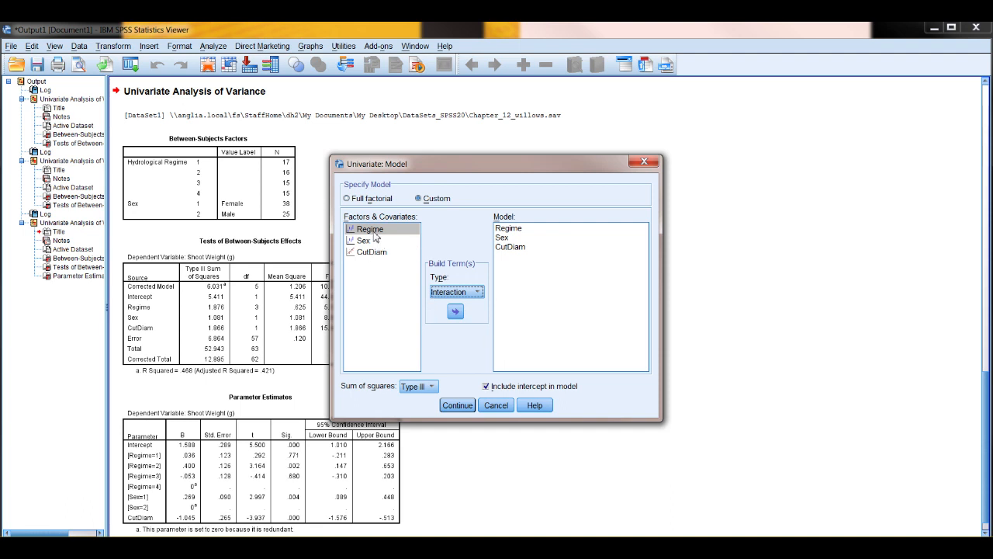
pyautogui.click(360, 240)
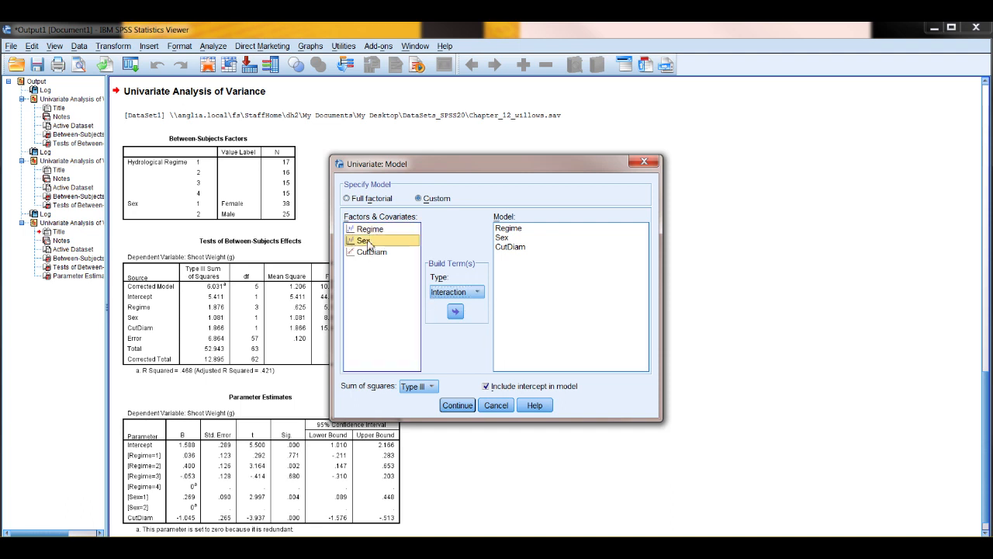
pyautogui.click(369, 228)
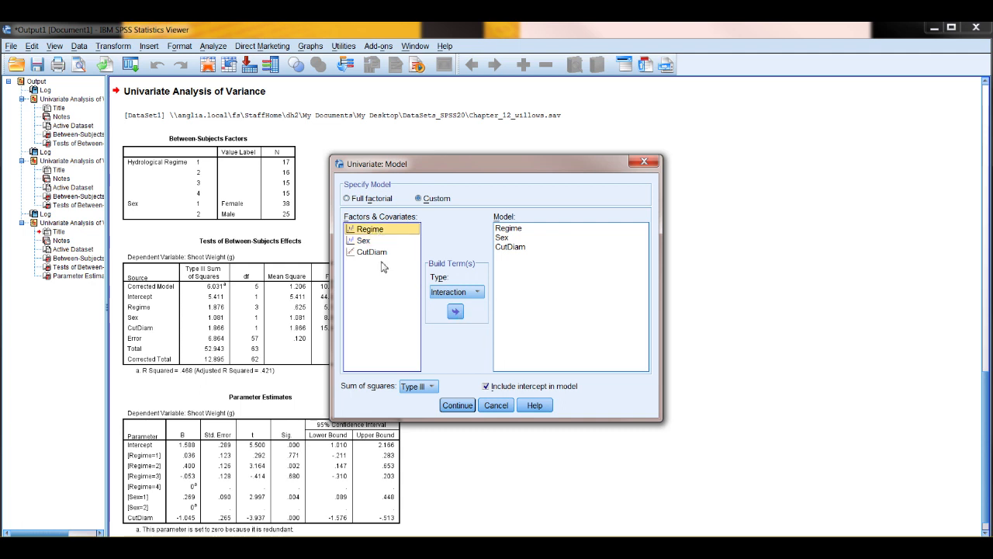
pyautogui.click(364, 240)
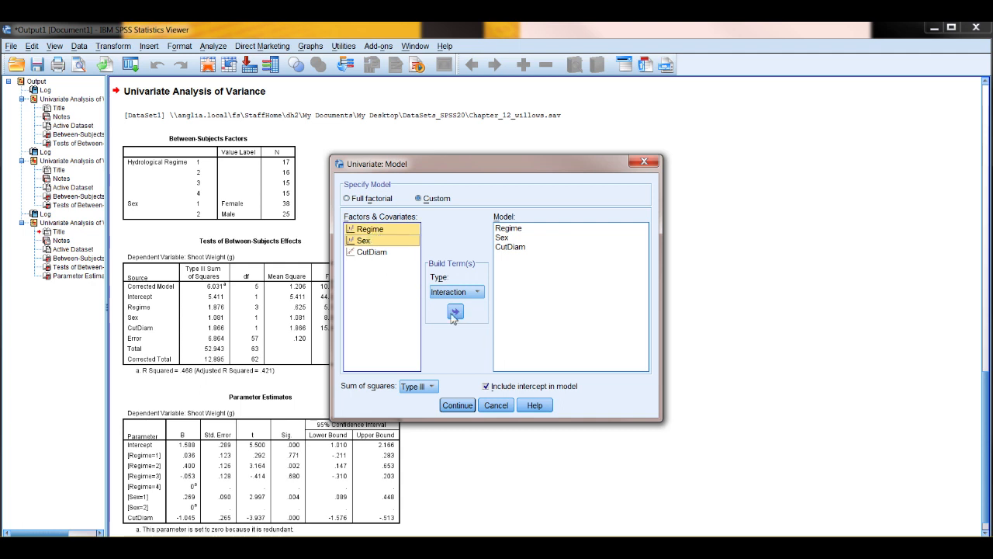
pyautogui.click(455, 312)
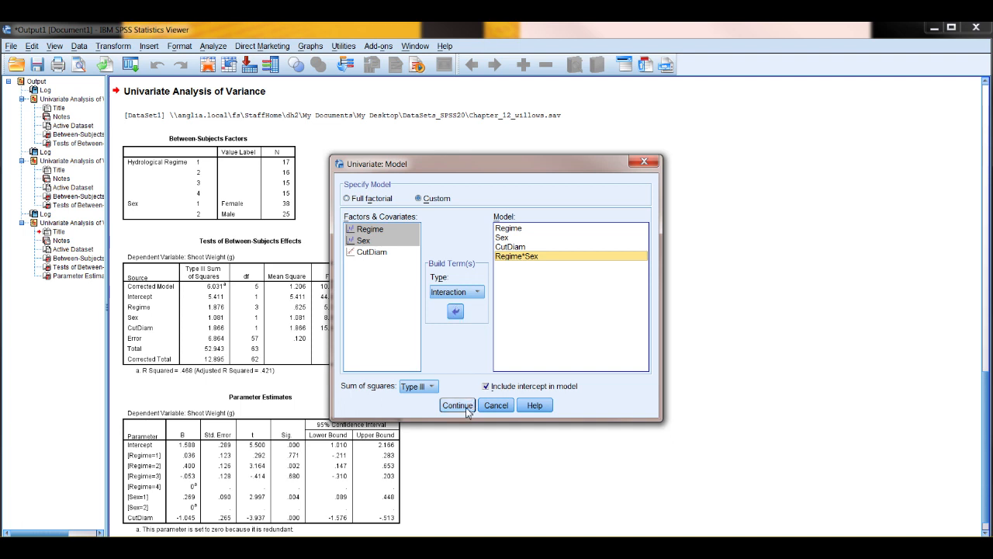
# Step: Confirm the interaction model and rerun the analysis to get Regime * Sex results
pyautogui.click(457, 404)
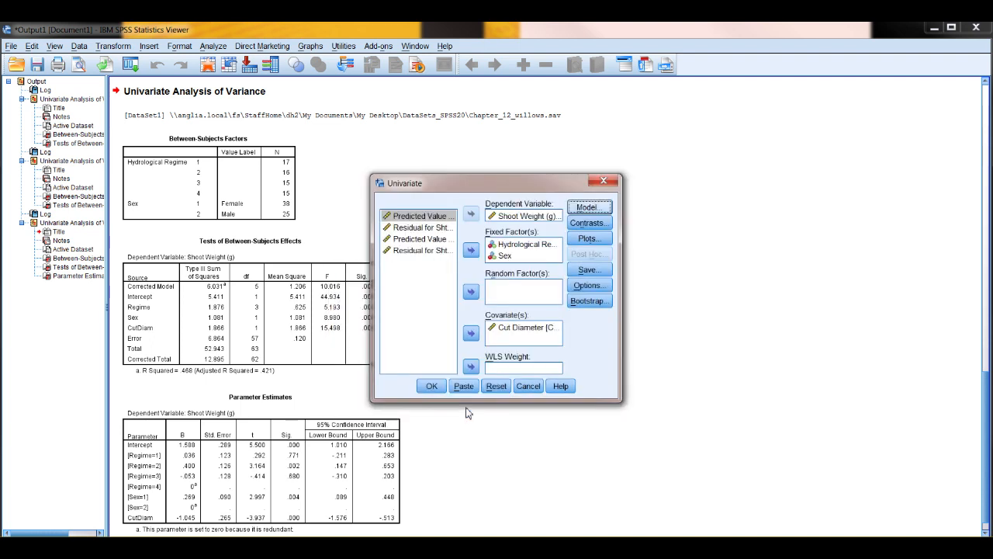
pyautogui.click(432, 386)
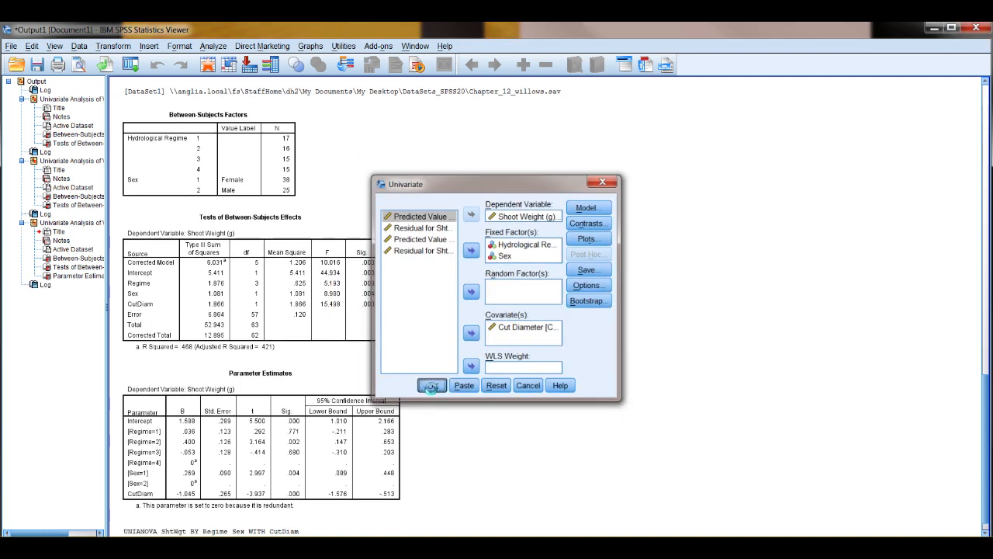
pyautogui.click(433, 385)
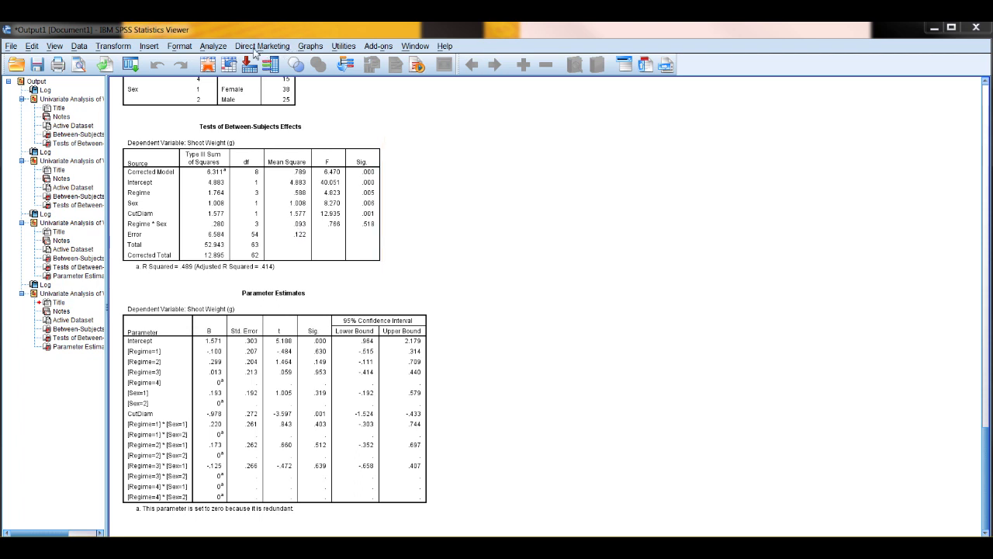
# Step: Request a profile plot with Regime on the horizontal axis and separate lines for Sex
pyautogui.click(224, 45)
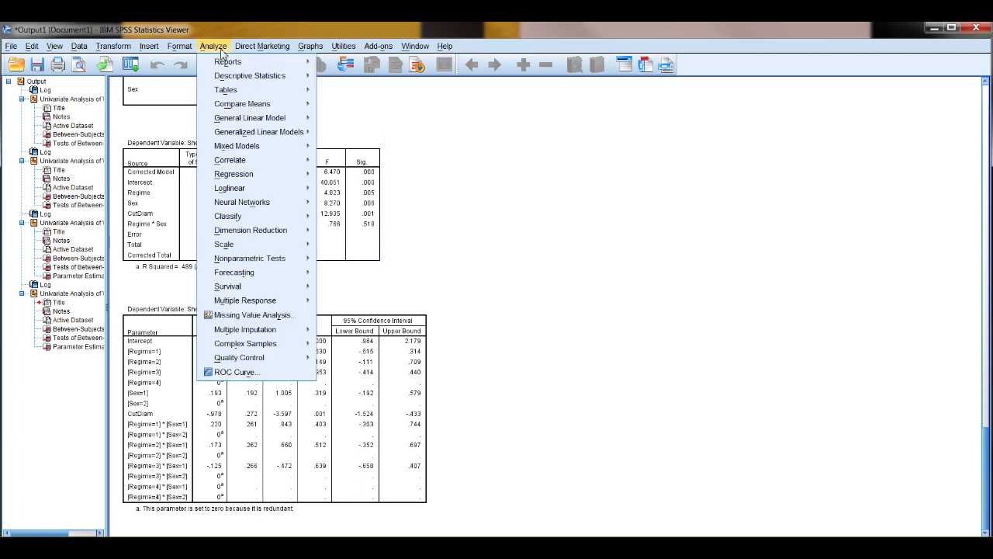
pyautogui.moveTo(250, 118)
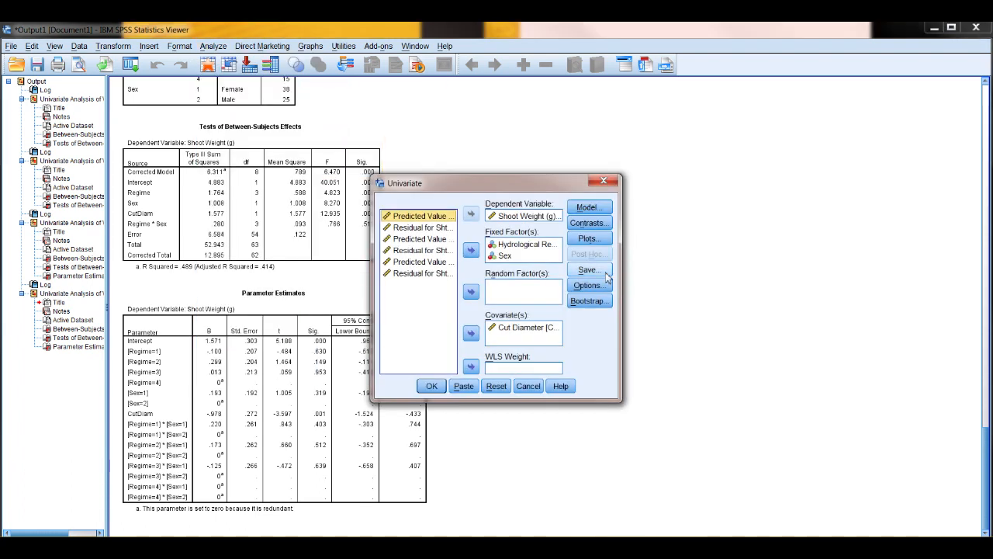
pyautogui.click(589, 239)
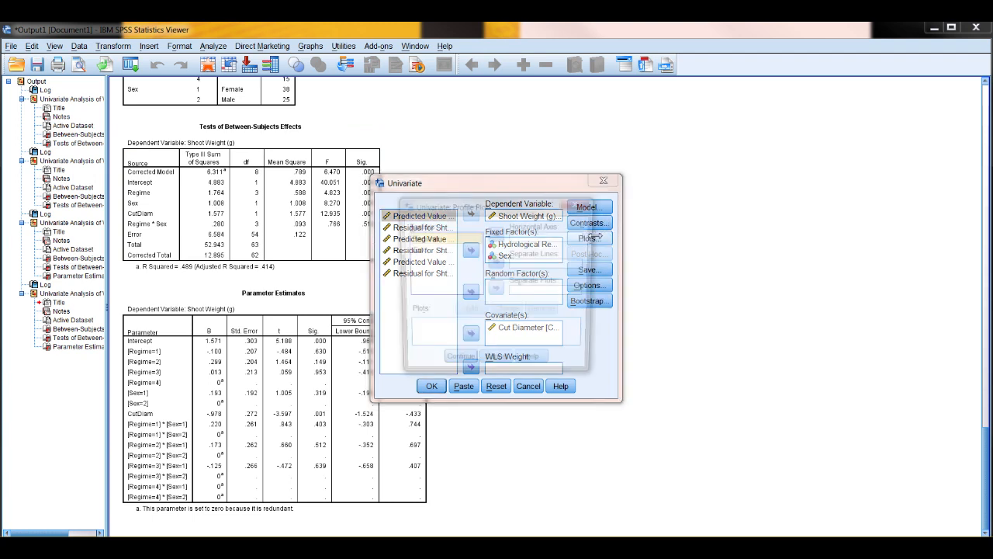
pyautogui.click(589, 238)
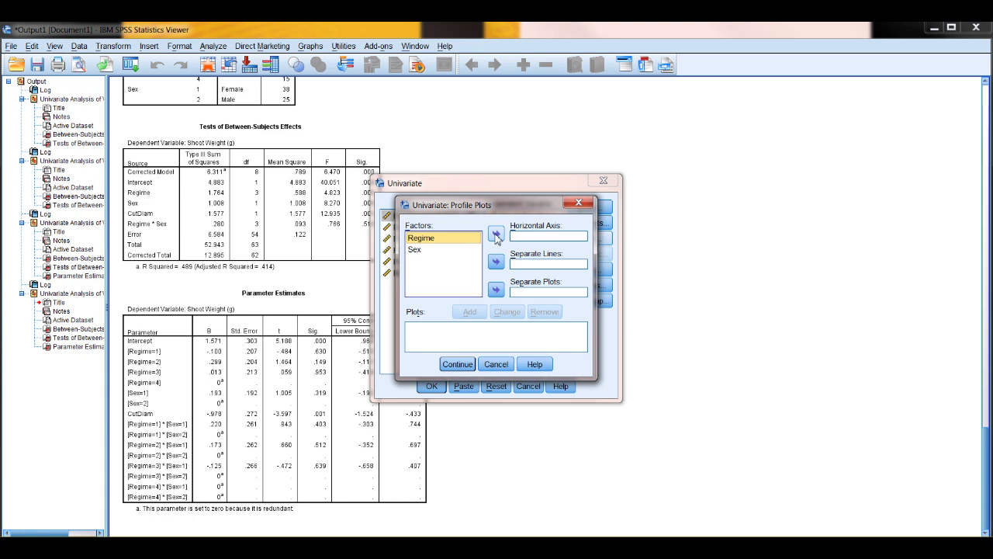
pyautogui.click(495, 235)
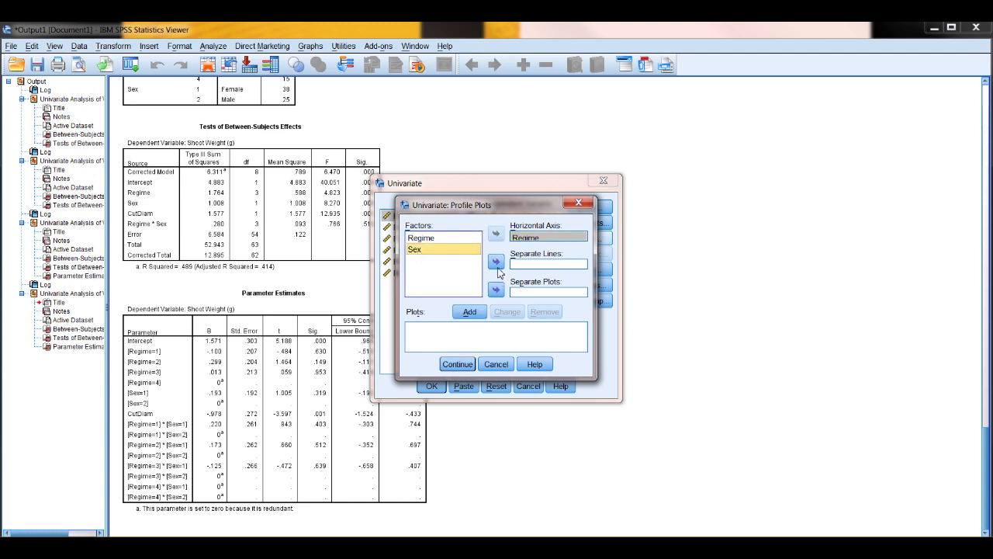
pyautogui.click(470, 312)
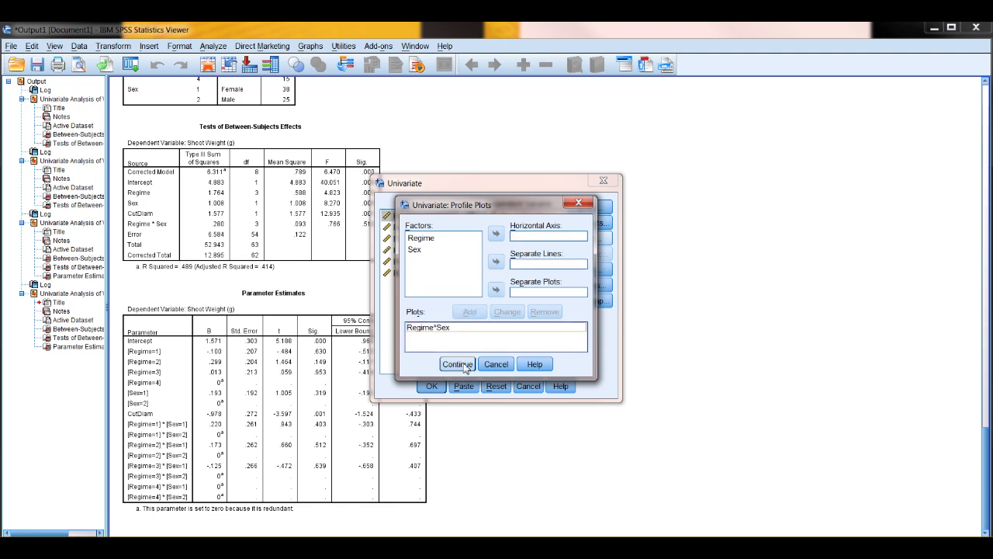
pyautogui.click(456, 363)
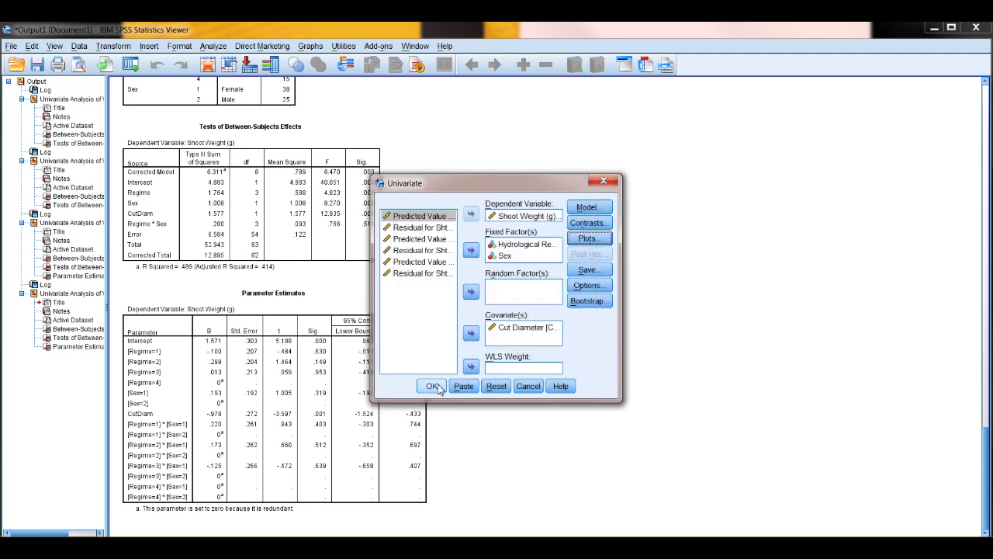
pyautogui.click(431, 385)
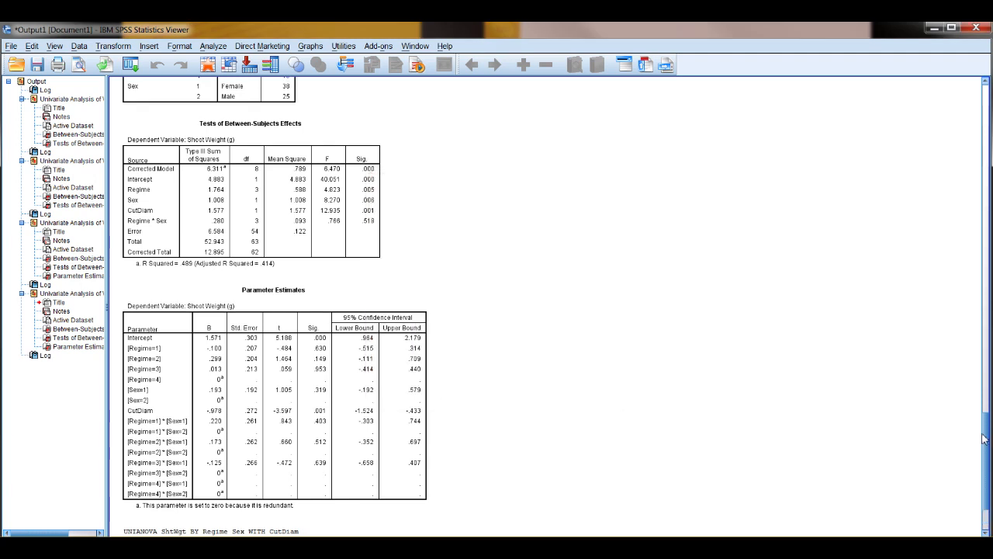
# Step: Scroll past the Parameter Estimates table and select the interaction model's Regime-by-Sex profile plot
pyautogui.scroll(-3)
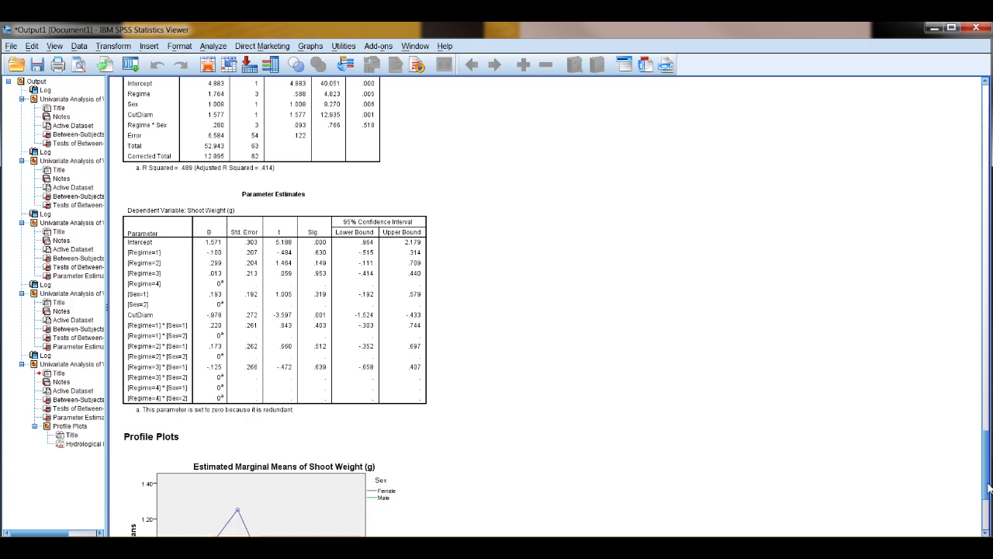
pyautogui.scroll(-3)
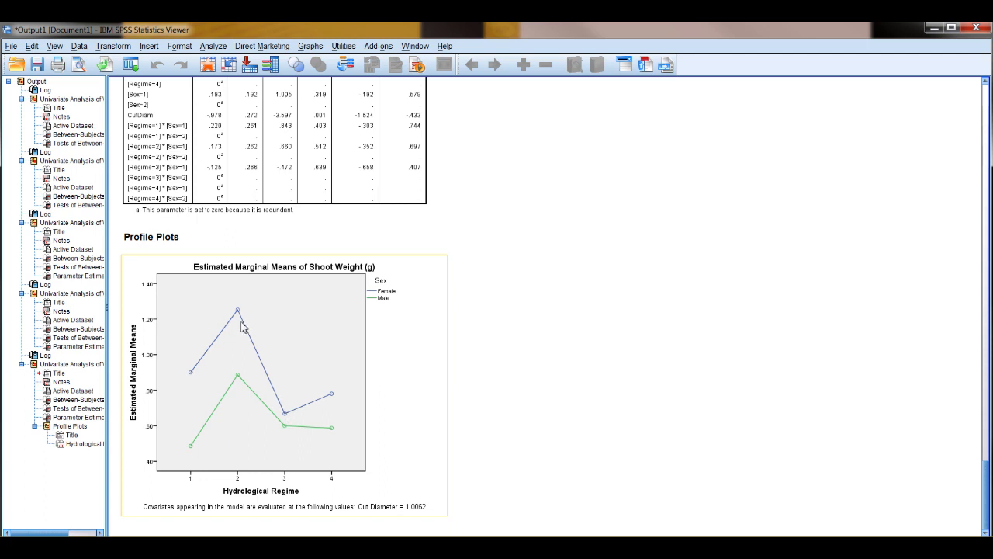
pyautogui.moveTo(315, 419)
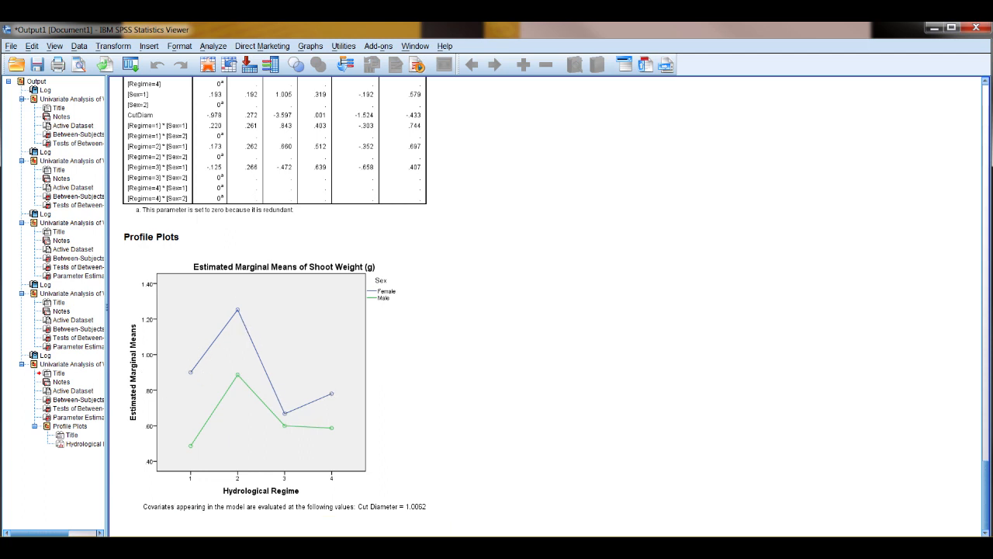
pyautogui.click(264, 380)
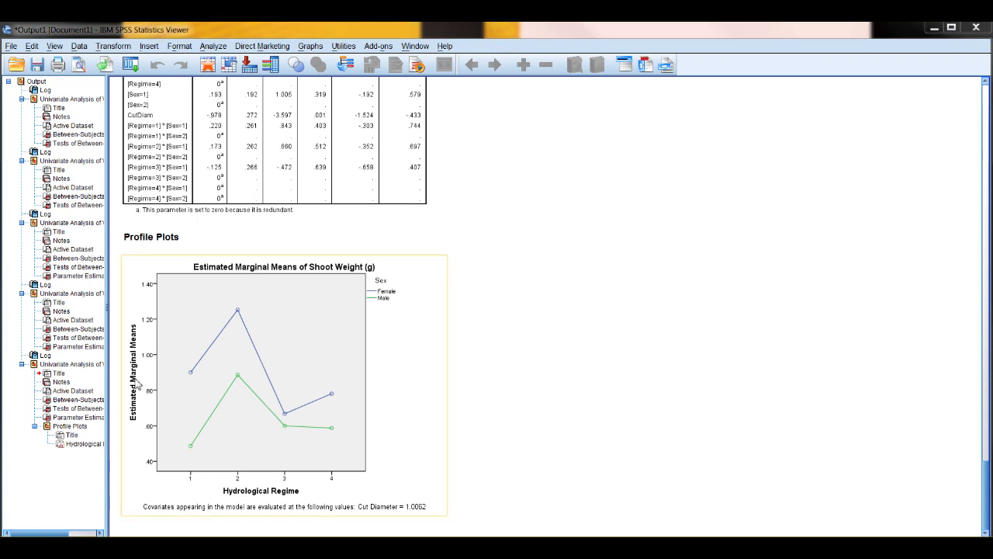
pyautogui.moveTo(259, 307)
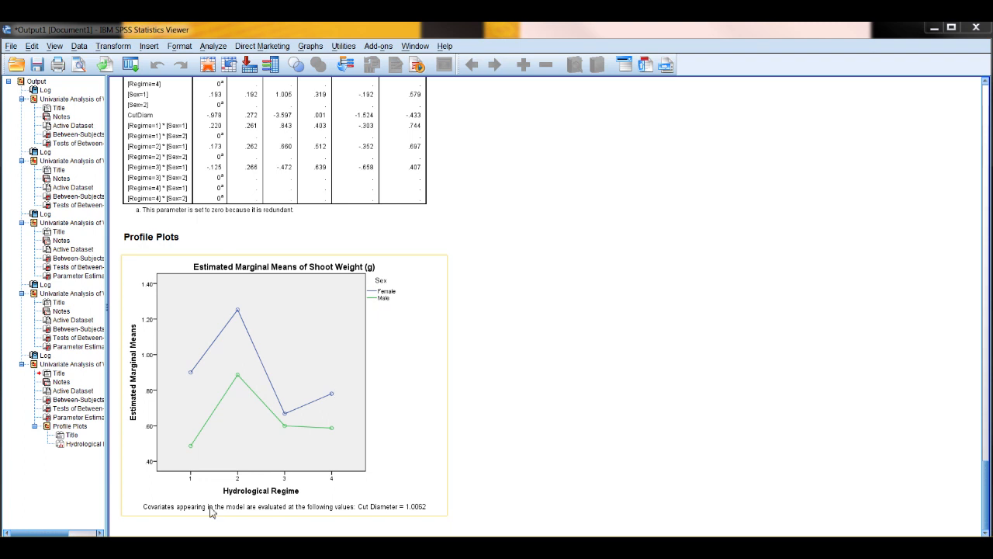
pyautogui.moveTo(364, 393)
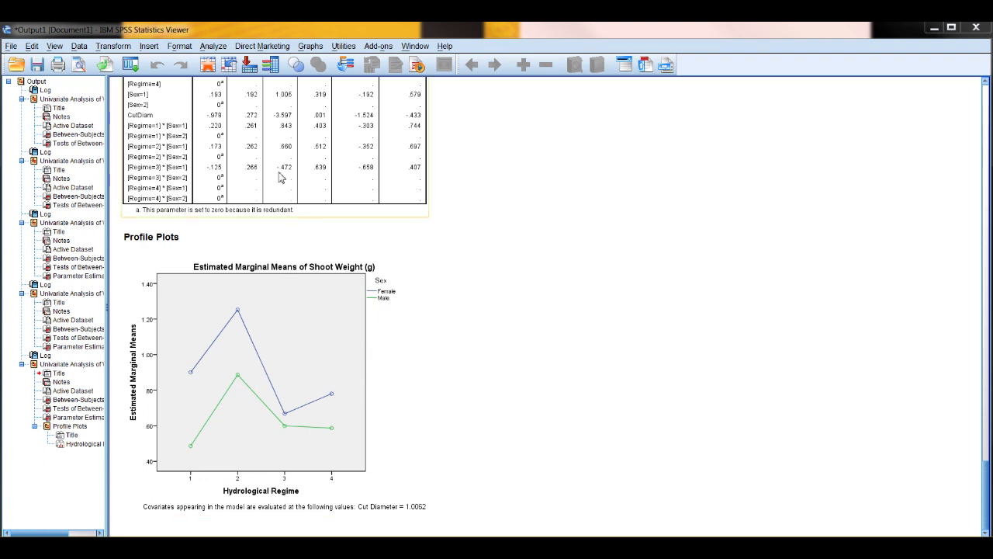
# Step: In Univariate GLM, keep a custom model of Regime, Sex and CutDiam without interaction
pyautogui.click(212, 45)
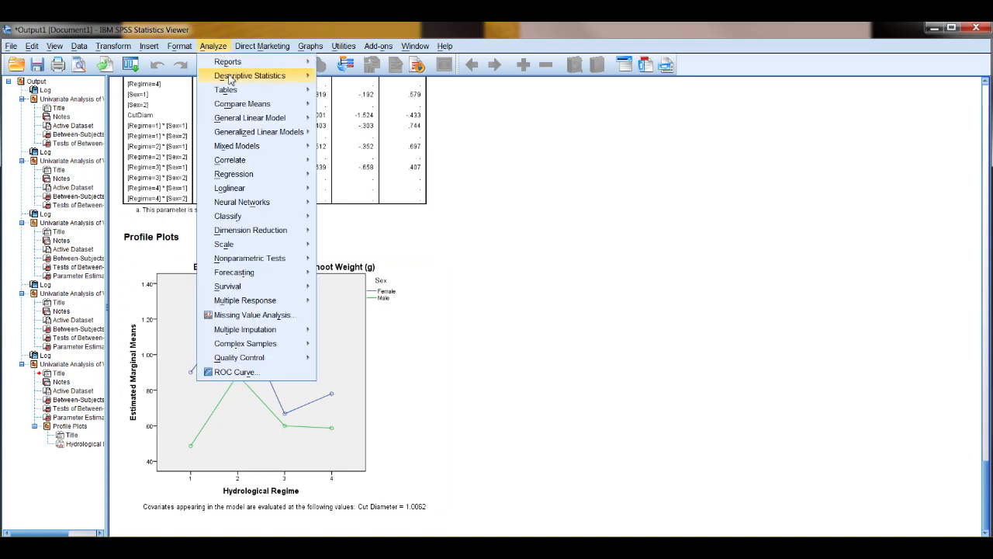
pyautogui.moveTo(258, 131)
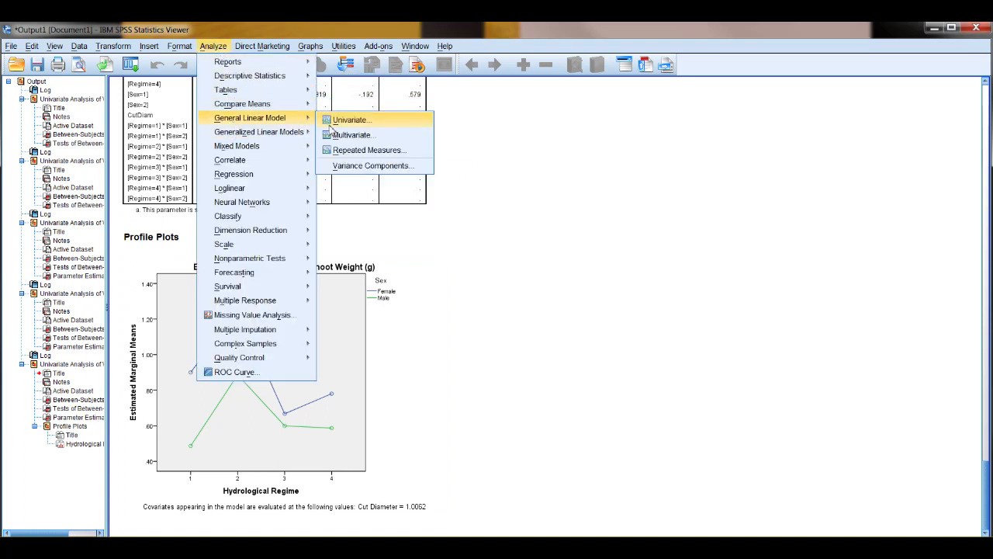
pyautogui.click(351, 120)
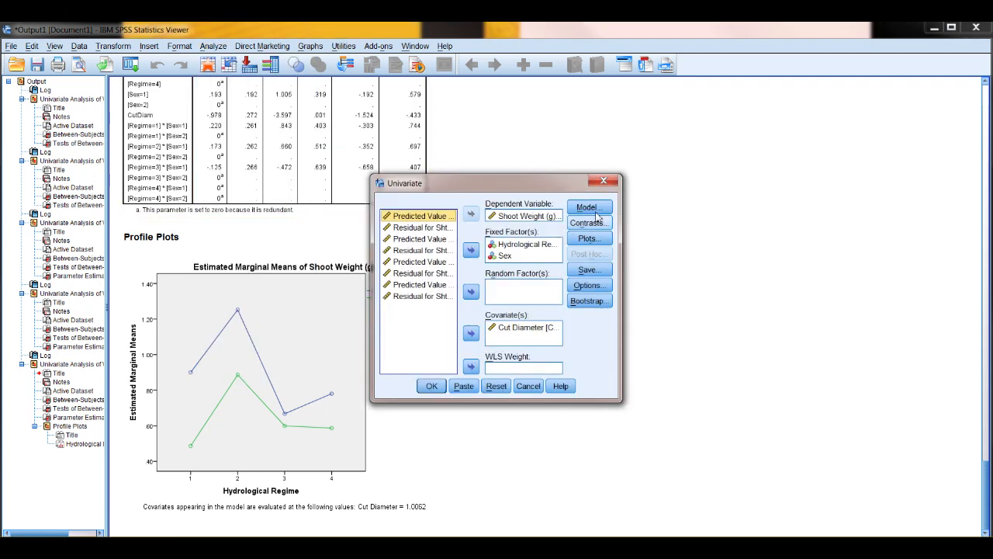
pyautogui.click(588, 207)
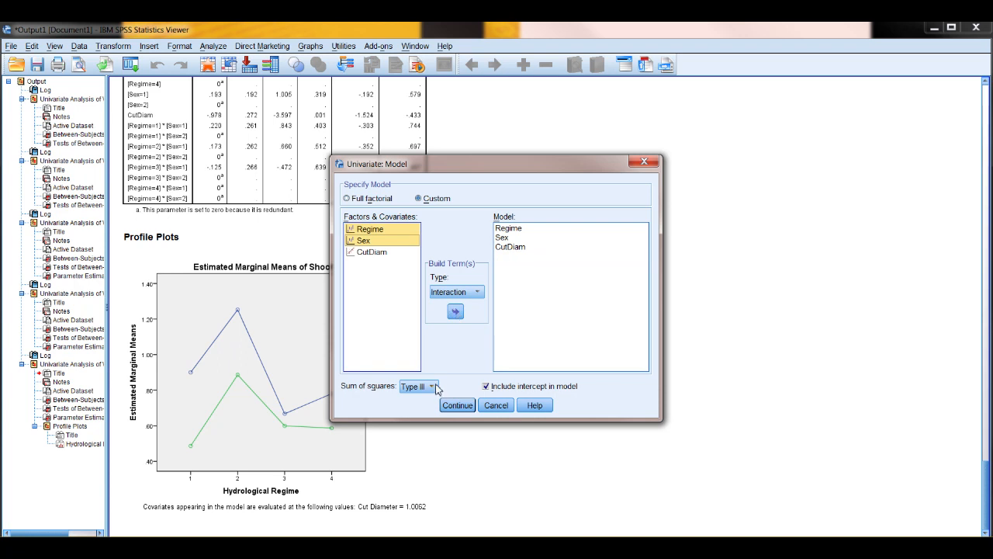
pyautogui.click(457, 405)
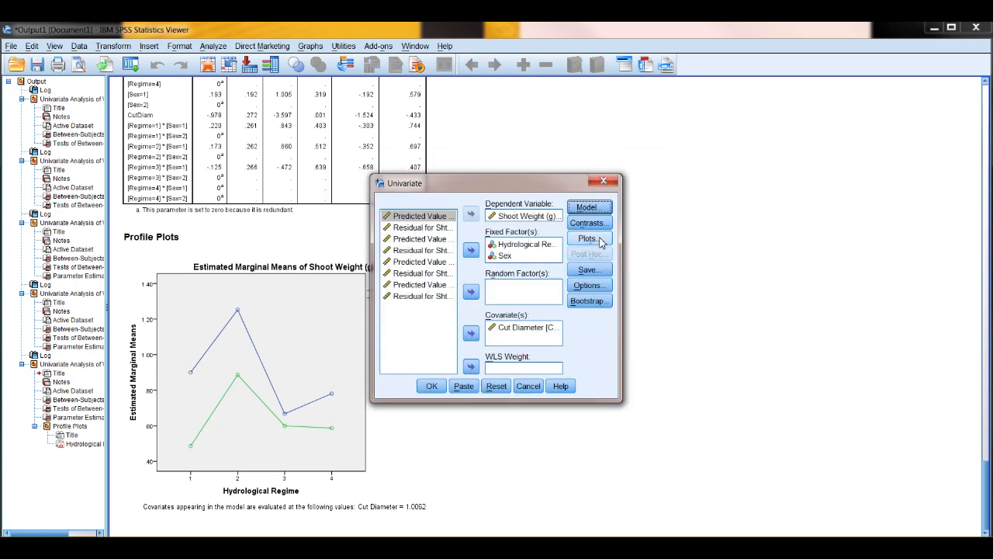
# Step: Request a profile plot with Regime on the horizontal axis and separate lines by Sex
pyautogui.click(588, 238)
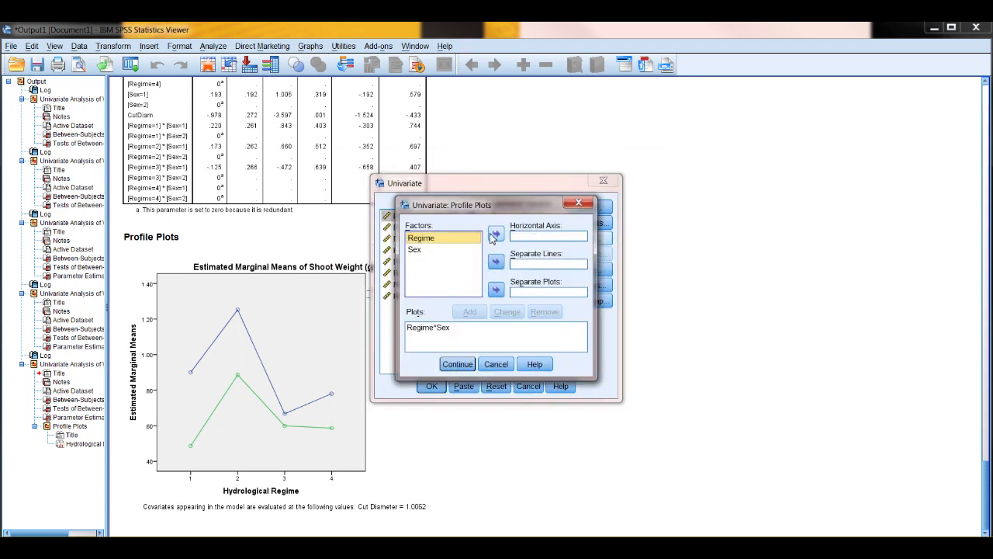
pyautogui.click(495, 235)
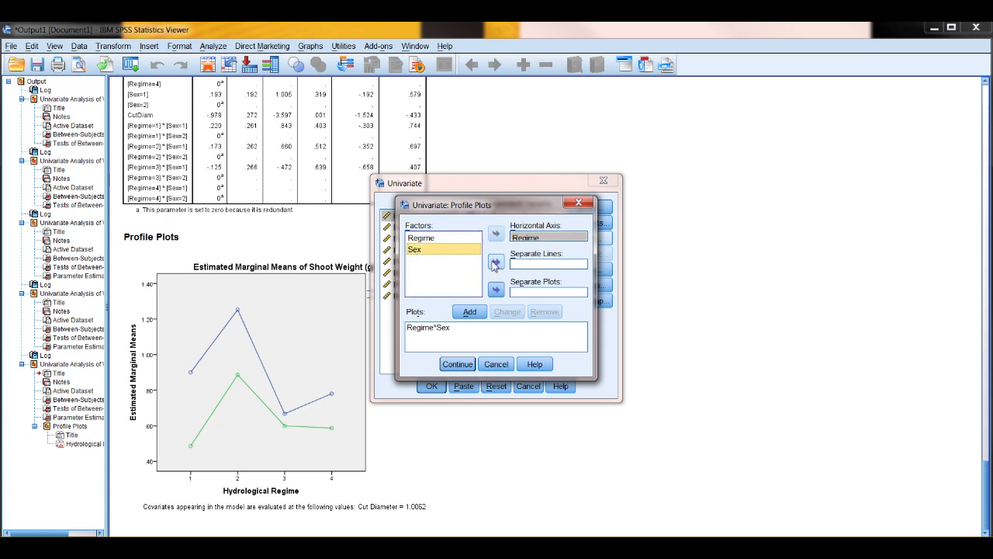
pyautogui.click(496, 262)
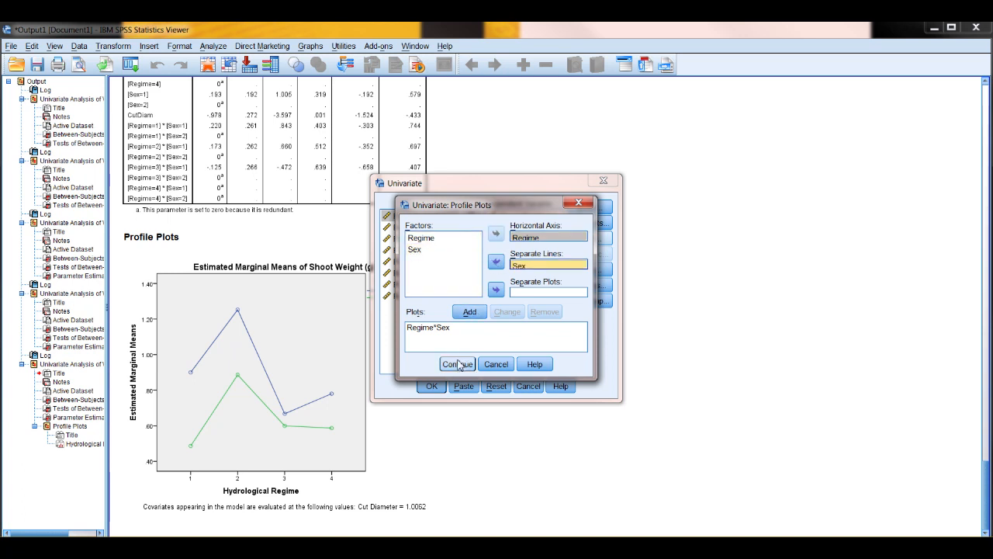
pyautogui.click(457, 363)
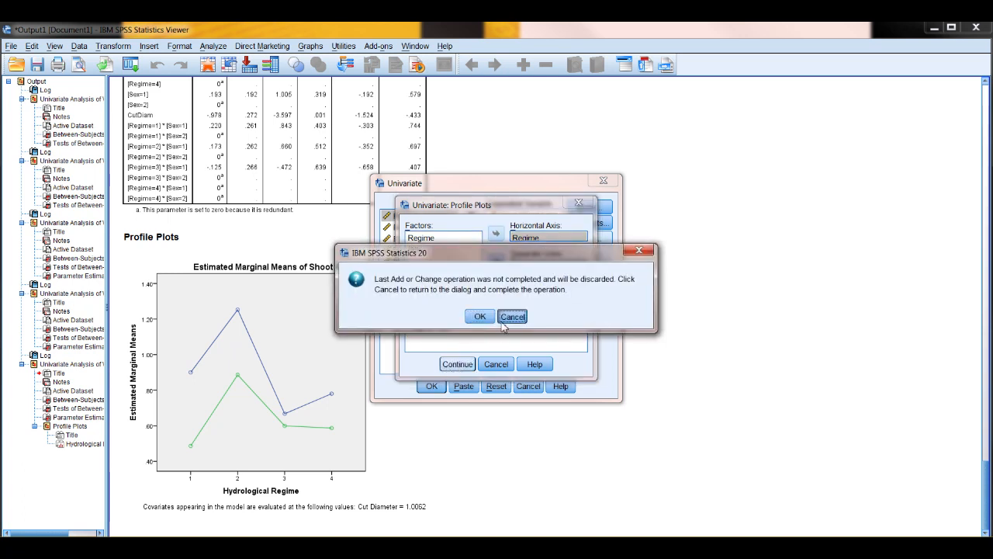
pyautogui.click(512, 316)
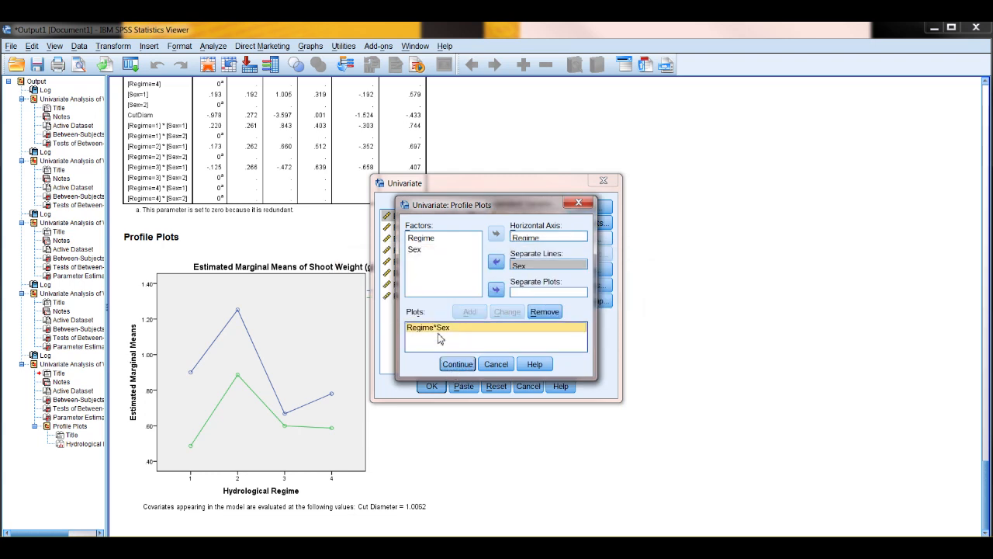
pyautogui.moveTo(554, 325)
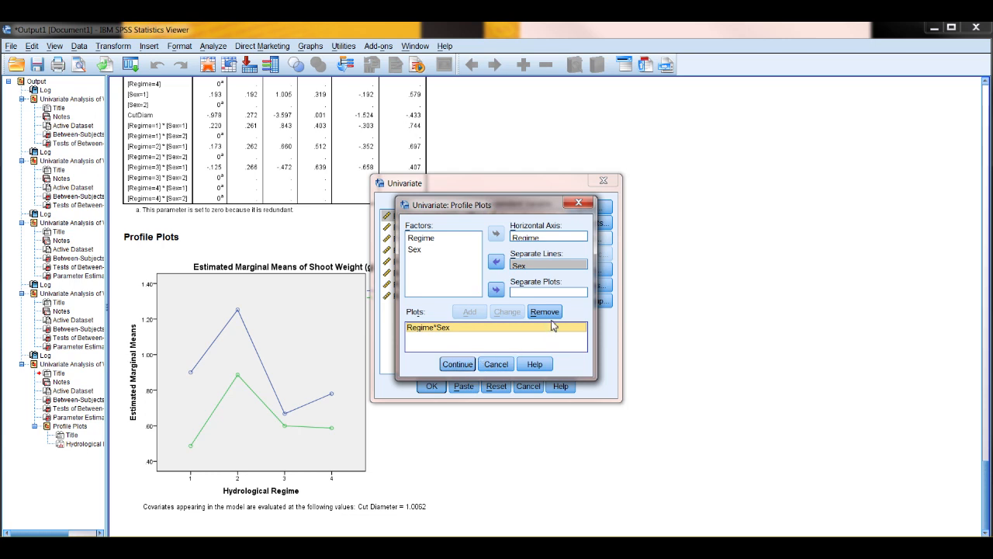
# Step: Redefine the Regime*Sex profile plot and run the main-effects-only analysis
pyautogui.click(545, 312)
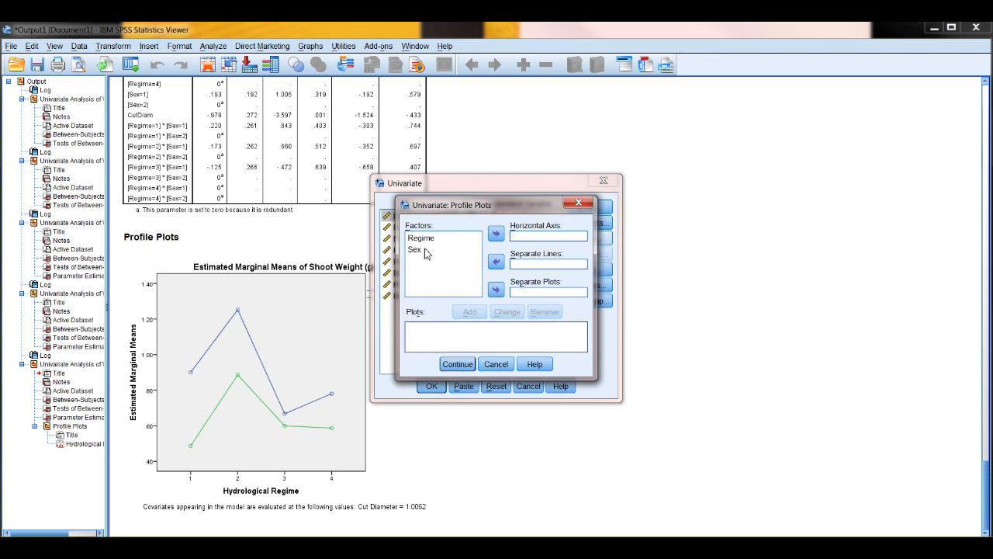
pyautogui.click(422, 237)
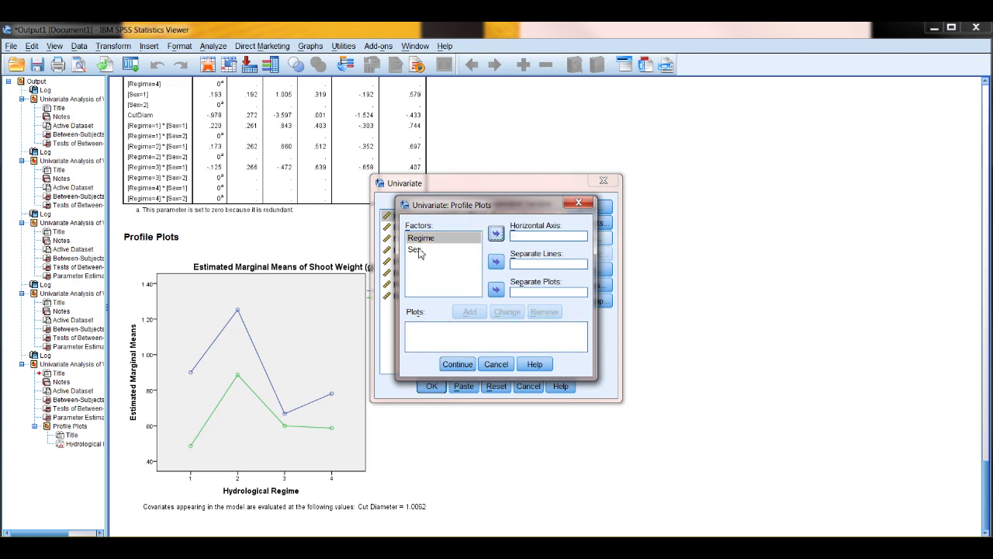
pyautogui.click(495, 232)
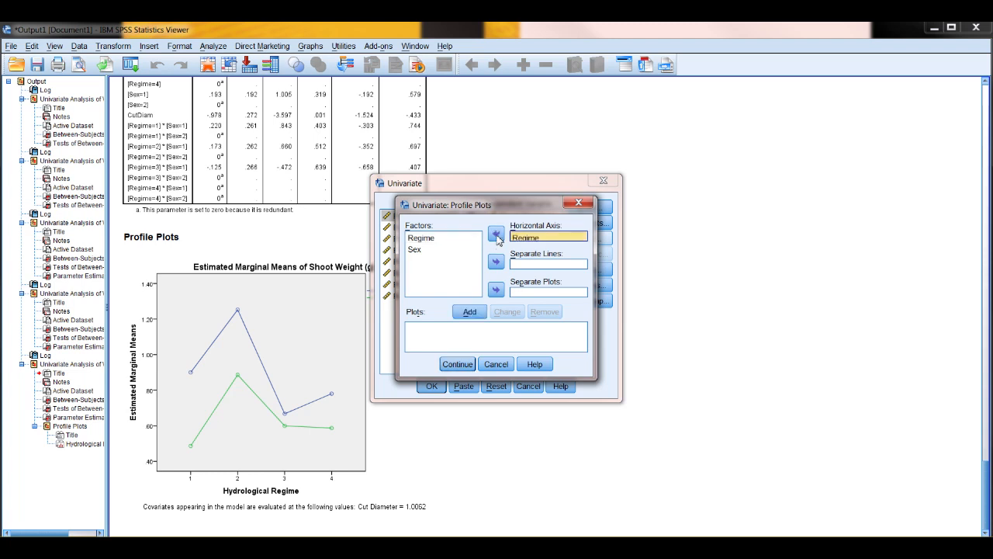
pyautogui.click(496, 262)
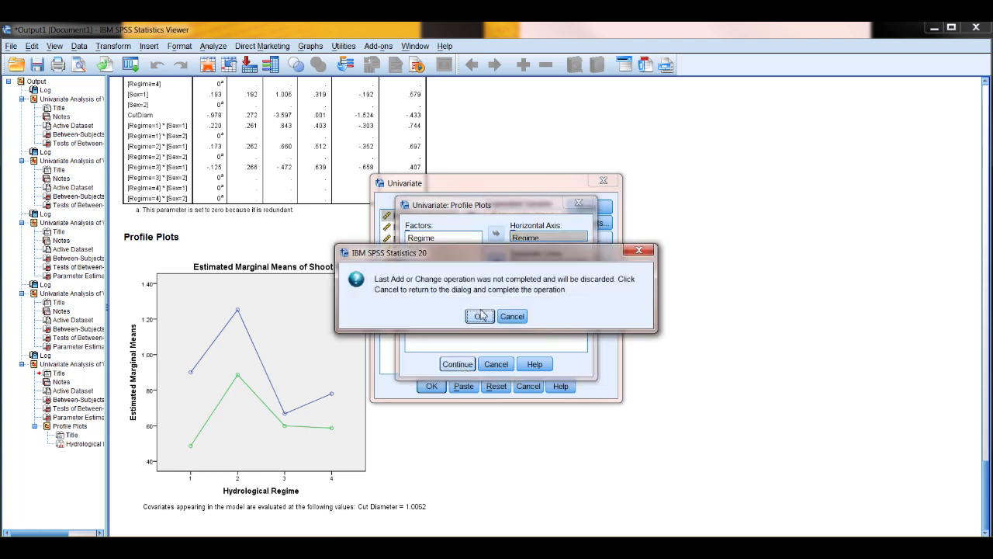
pyautogui.click(479, 316)
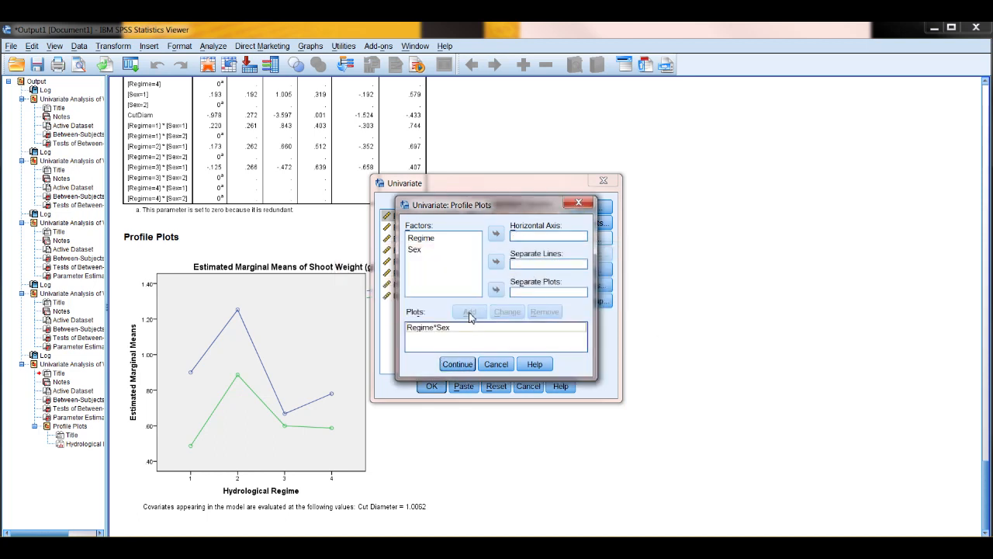
pyautogui.click(457, 364)
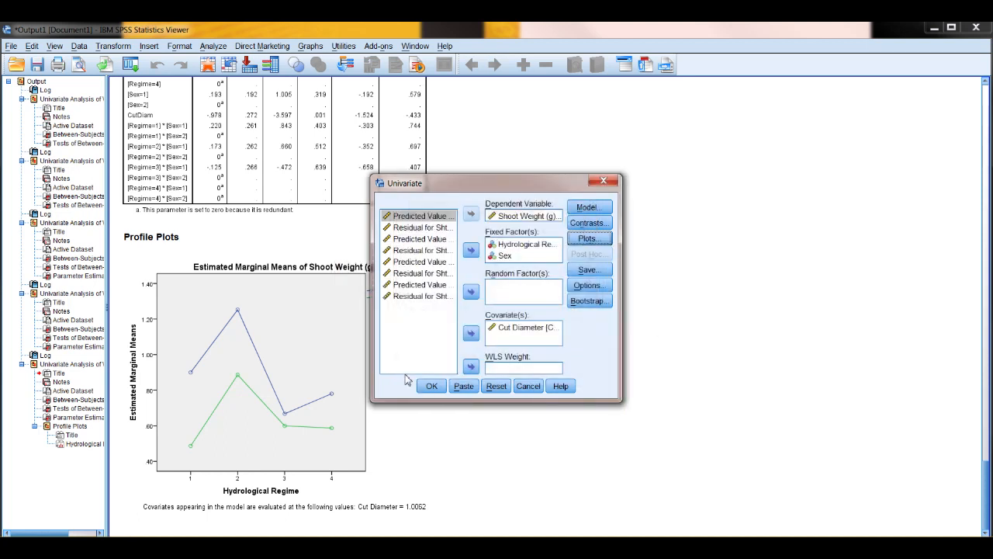
pyautogui.click(432, 386)
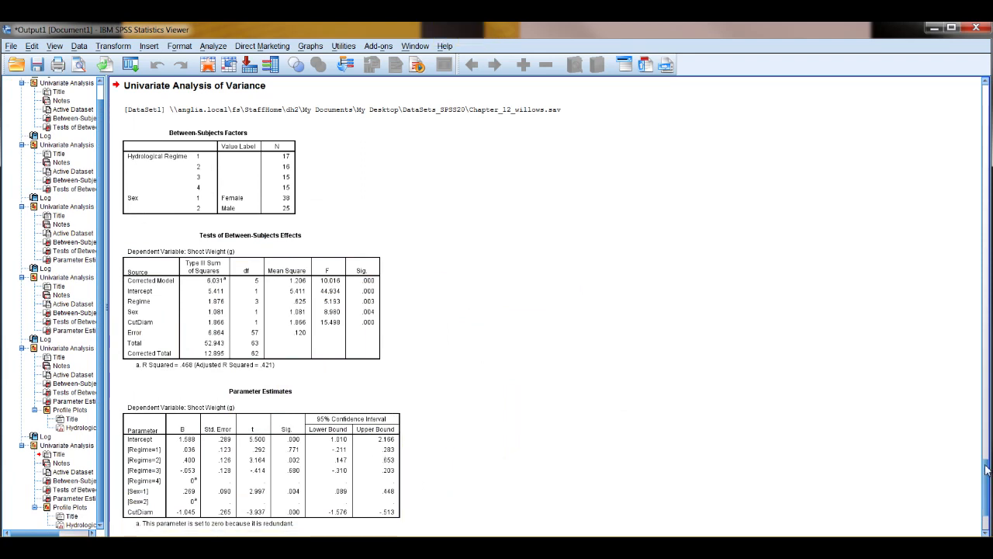
# Step: Scroll through the main-effects model output to its Regime-by-Sex profile plot
pyautogui.scroll(-3)
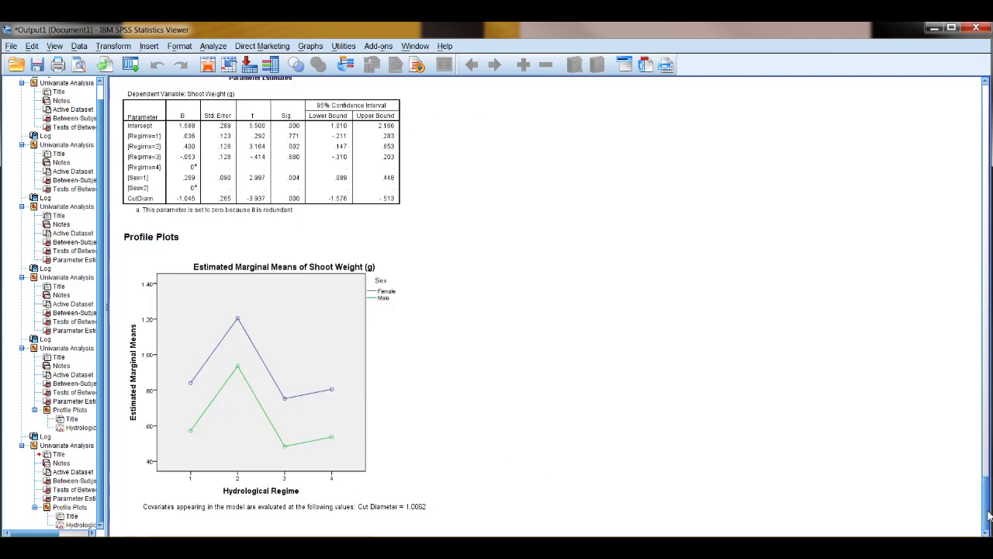
pyautogui.scroll(-3)
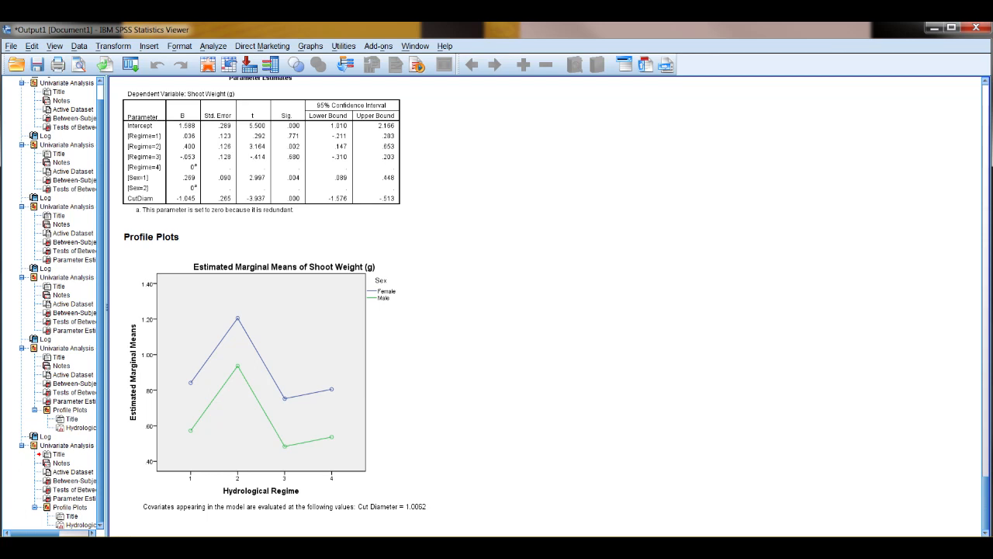
pyautogui.moveTo(845, 506)
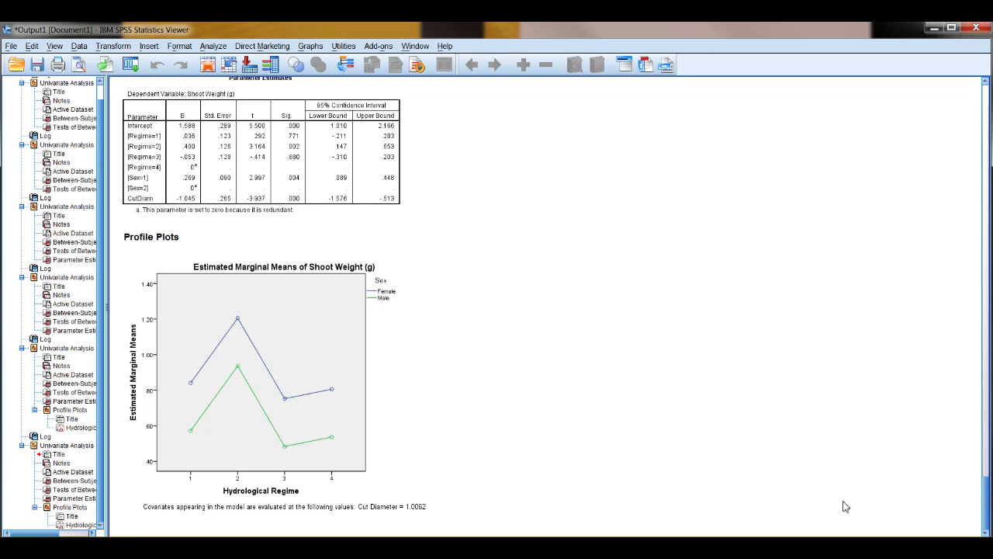